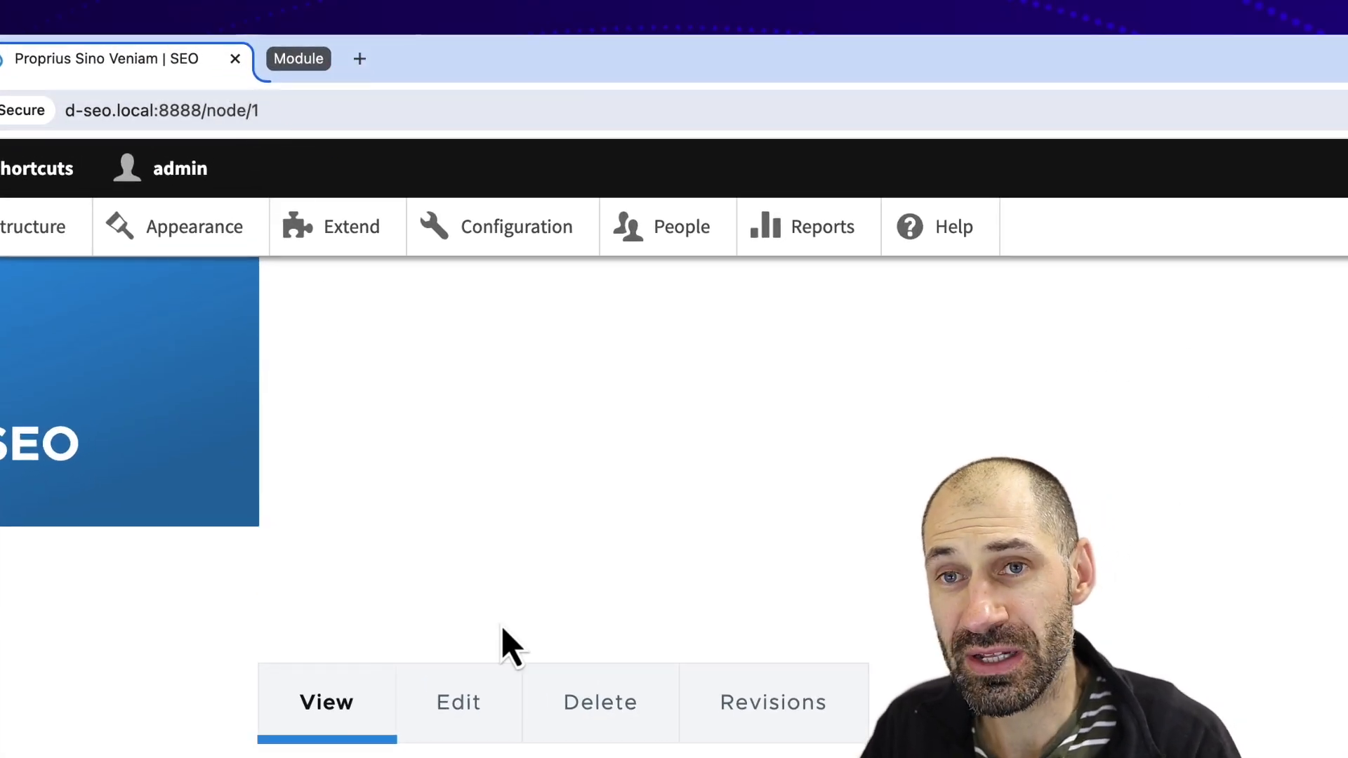
Step: Edit the Proprius Sino Veniam article and enter the URL alias /custom-title
left_click(458, 703)
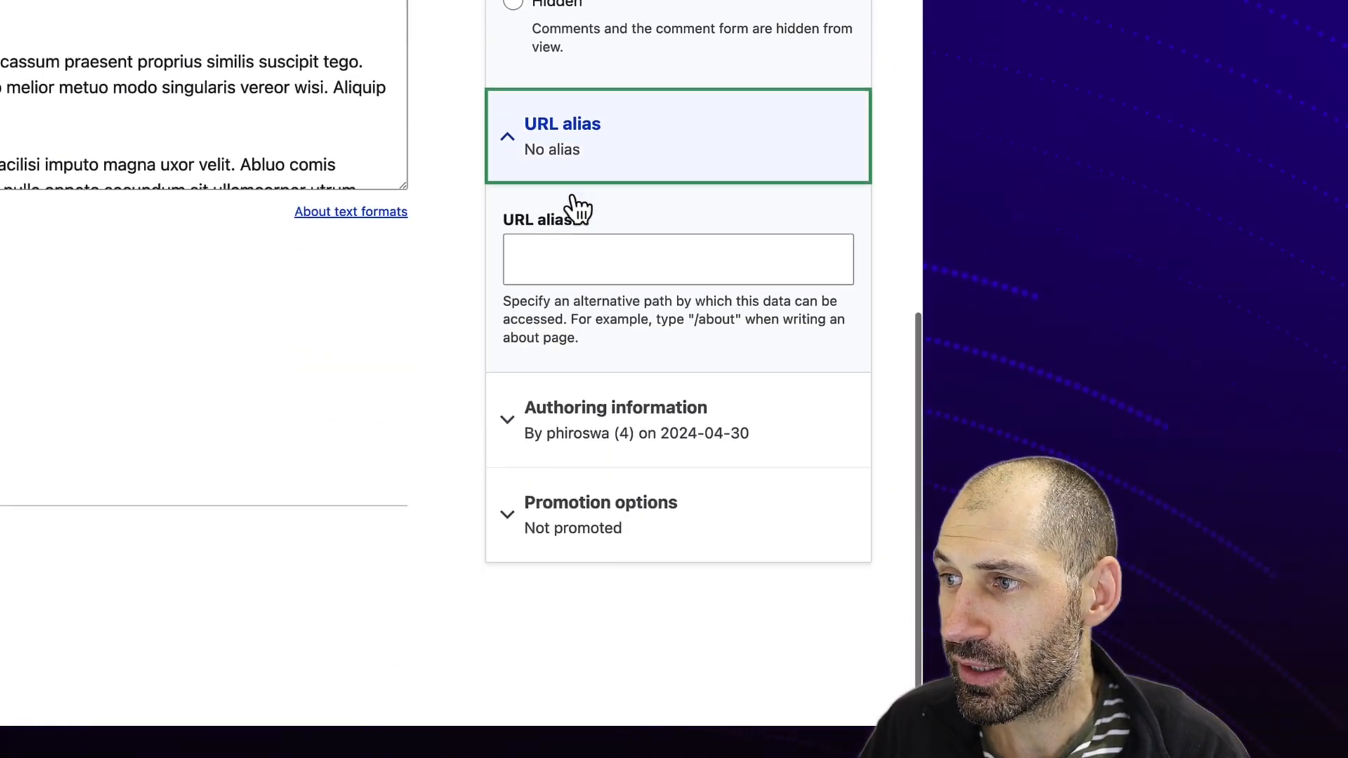
left_click(677, 258)
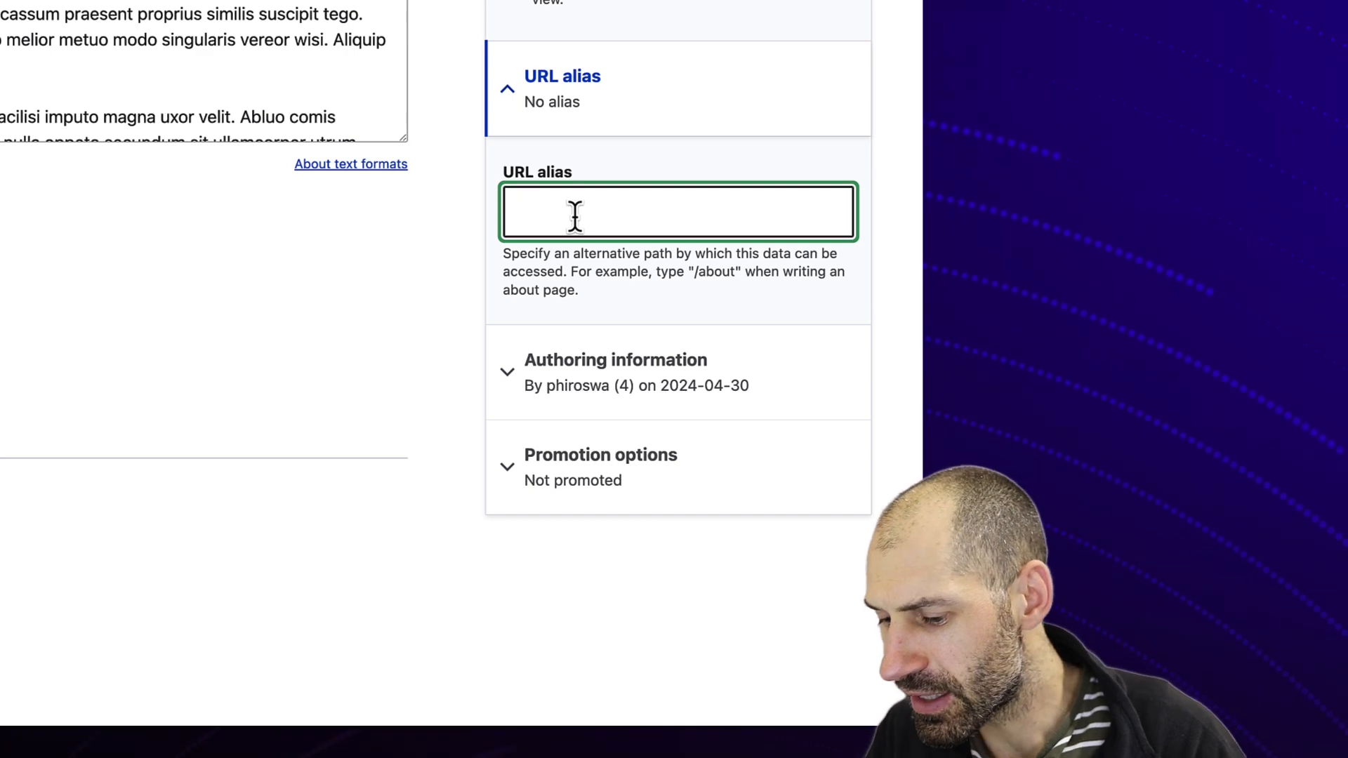
type("/custom-t")
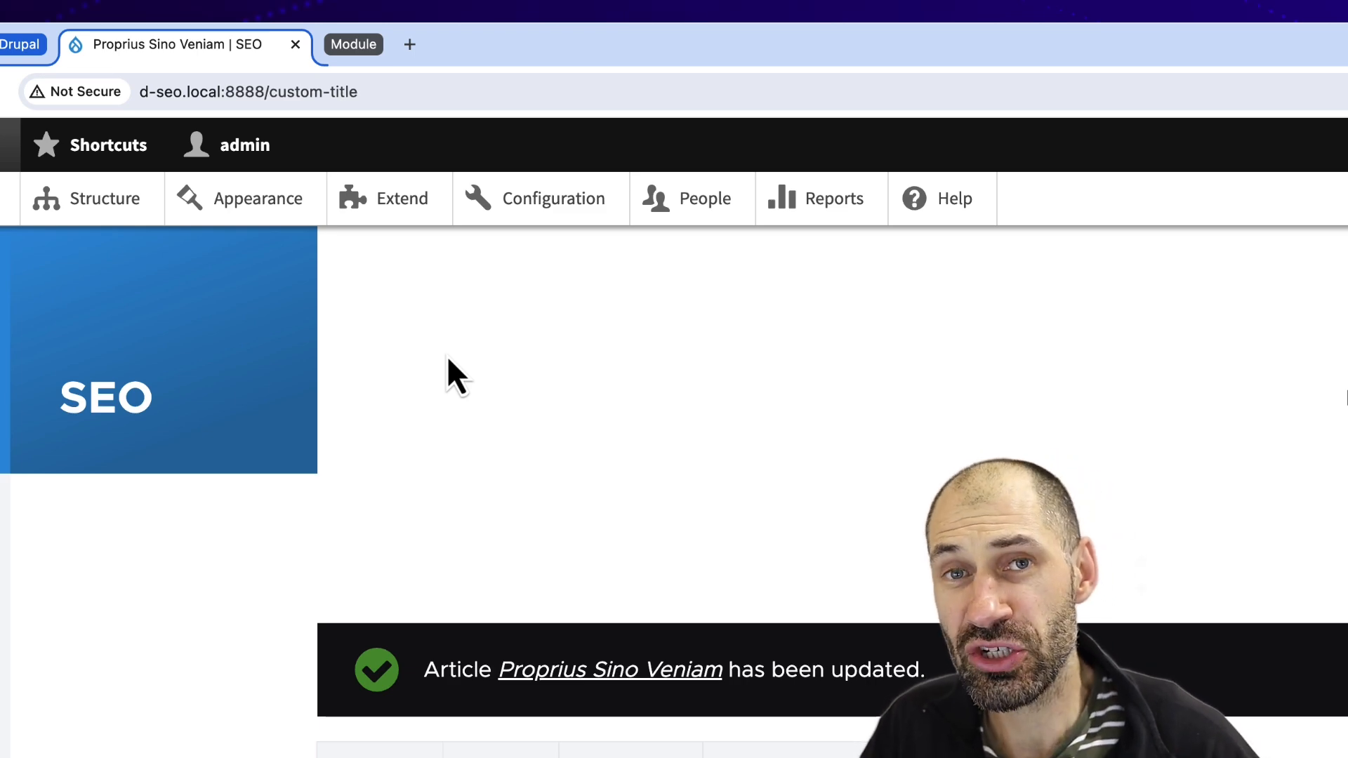
mouse_move(420, 416)
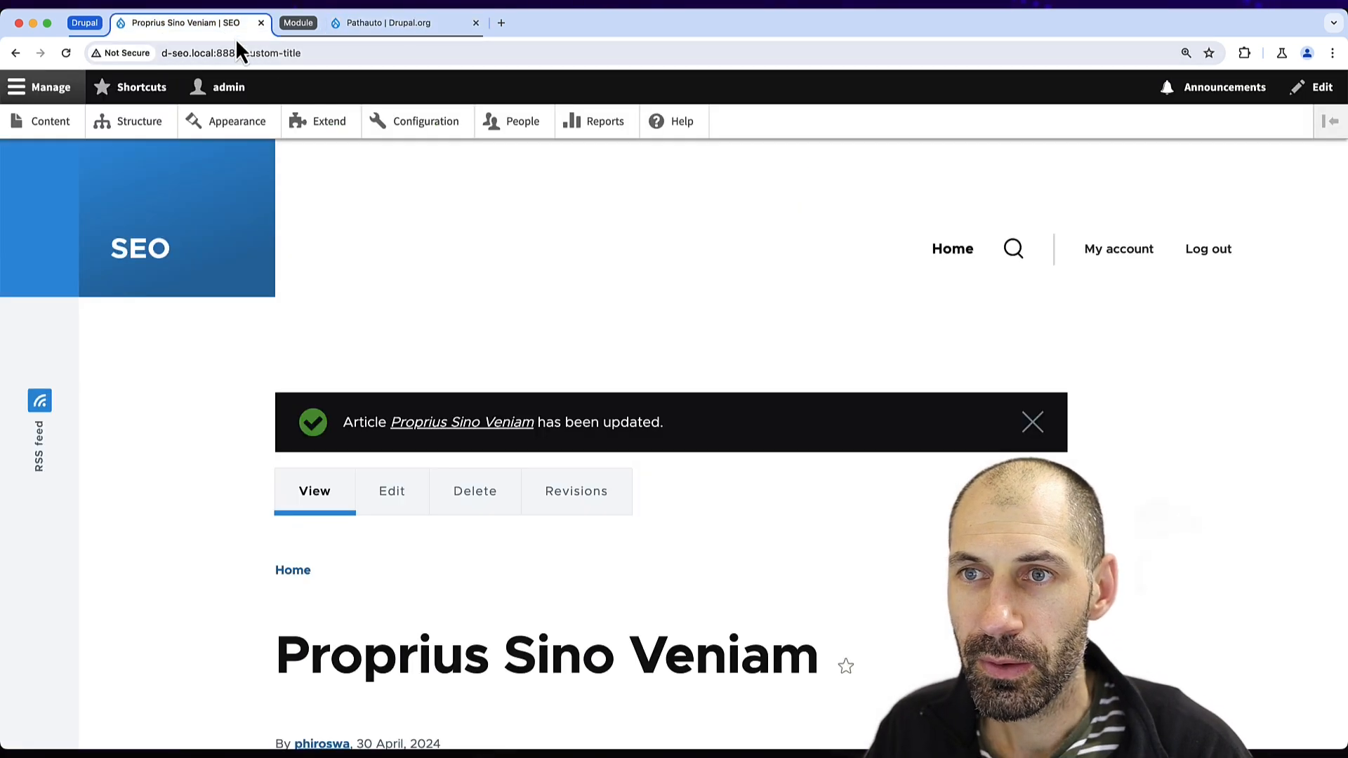
Step: Confirm installing Pathauto with its Token dependency, then go to the Configuration overview
left_click(328, 121)
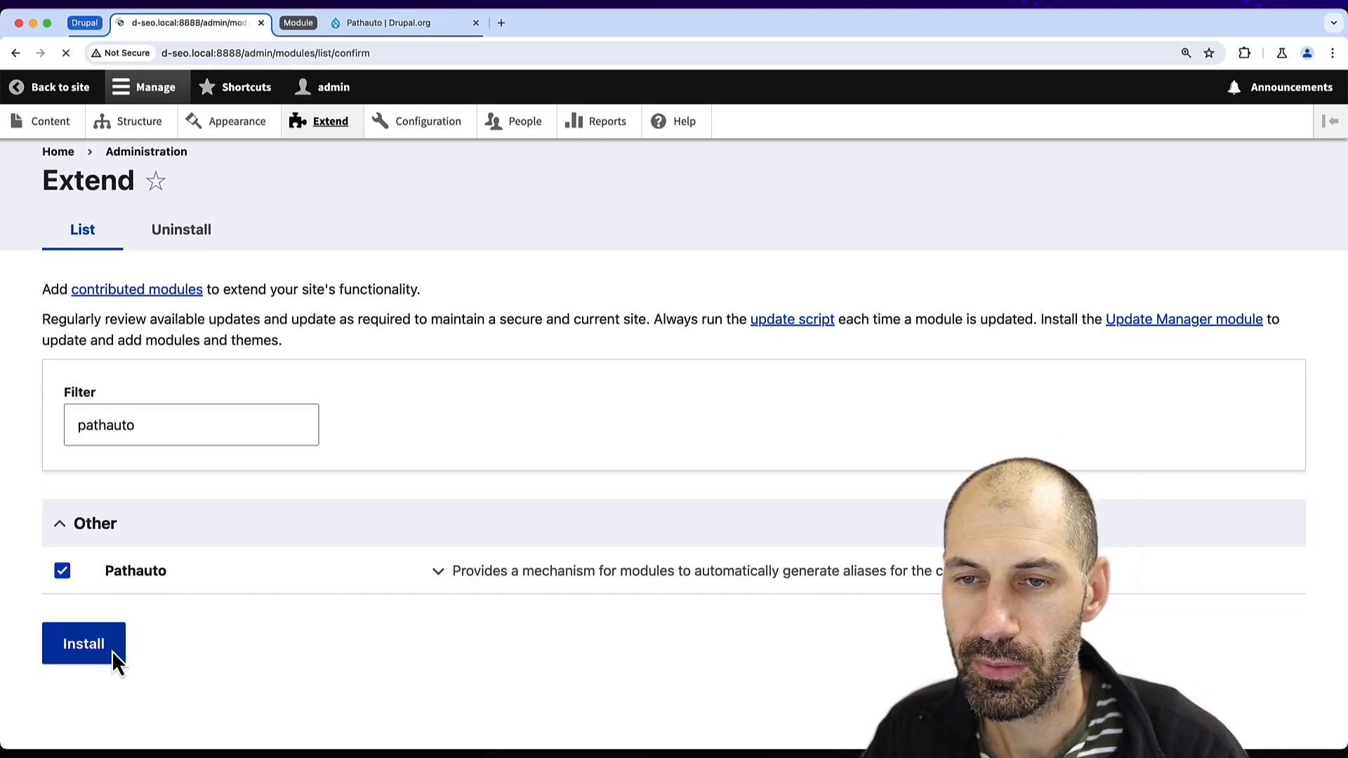
left_click(83, 643)
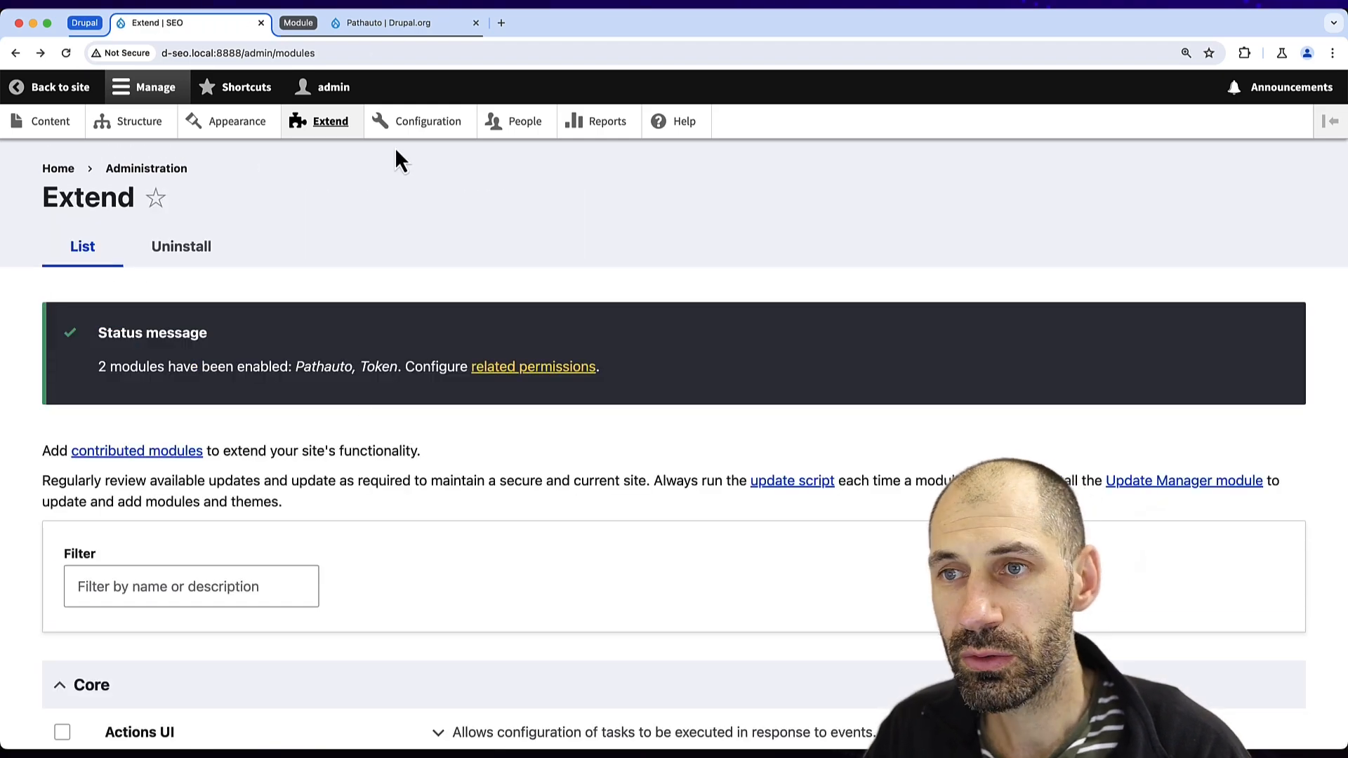
left_click(427, 120)
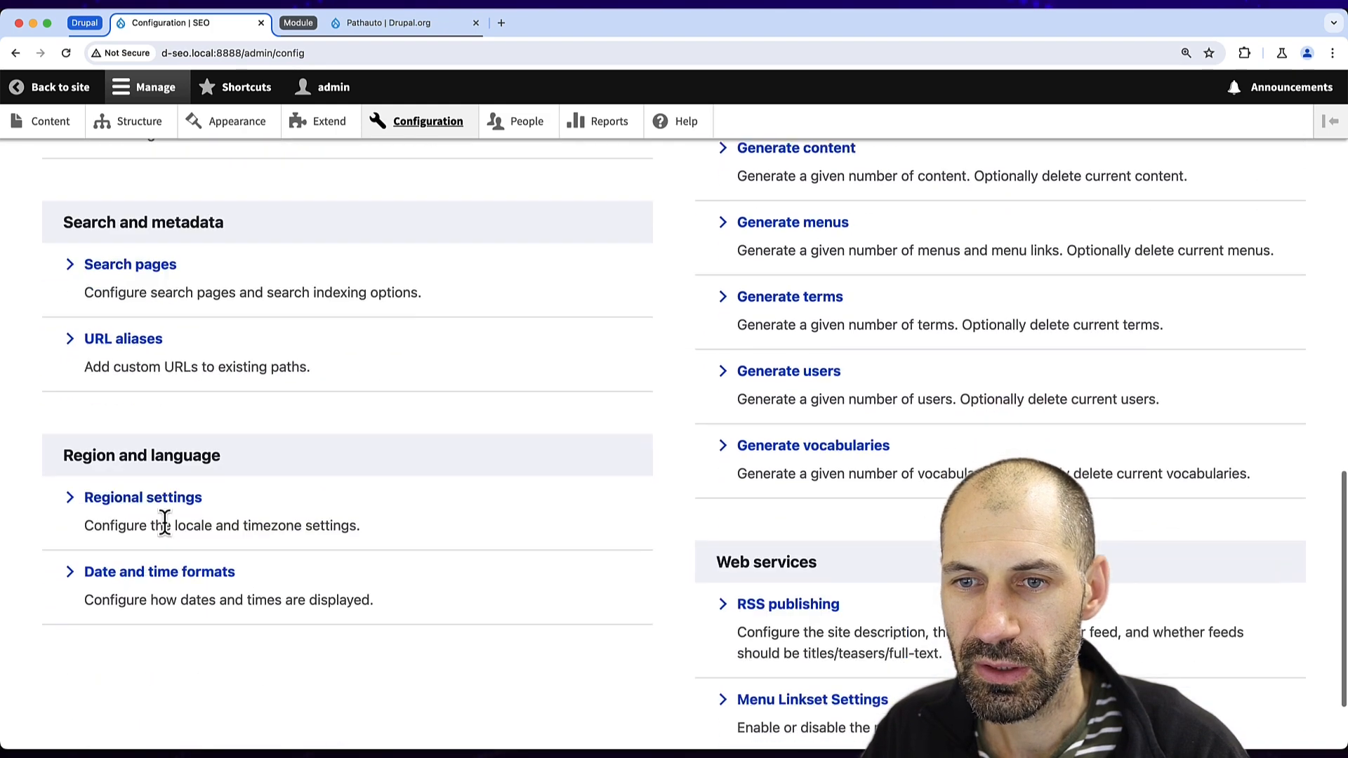
Step: Open the URL aliases list showing /custom-title mapped to /node/1
left_click(124, 339)
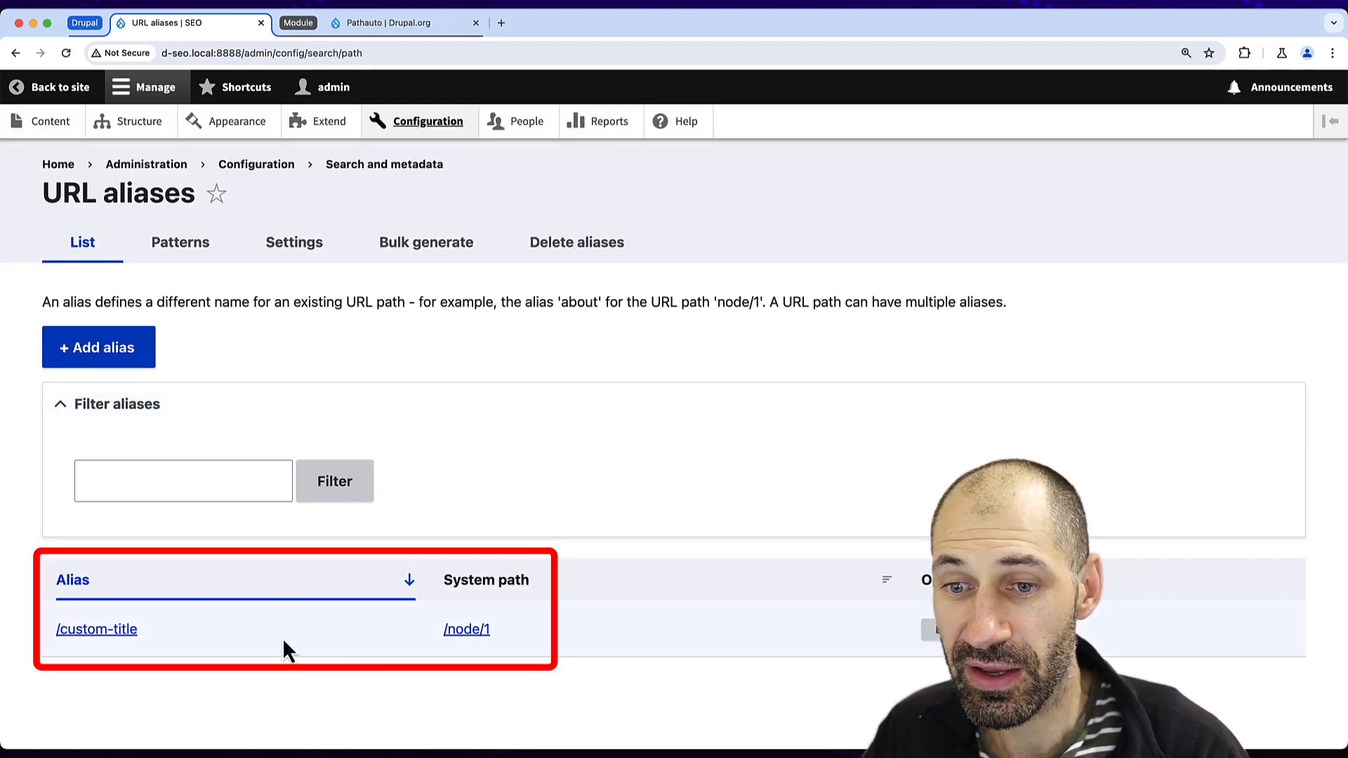
mouse_move(251, 620)
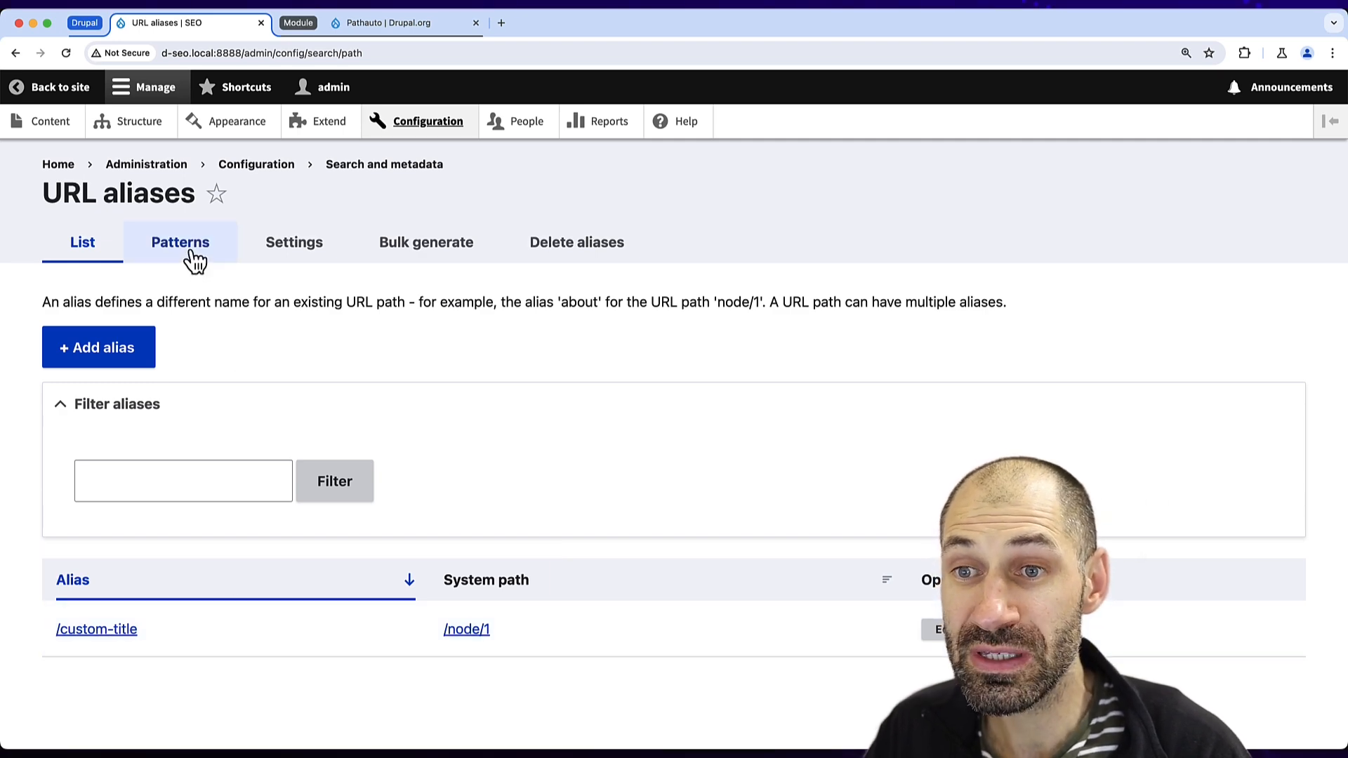
mouse_move(180, 241)
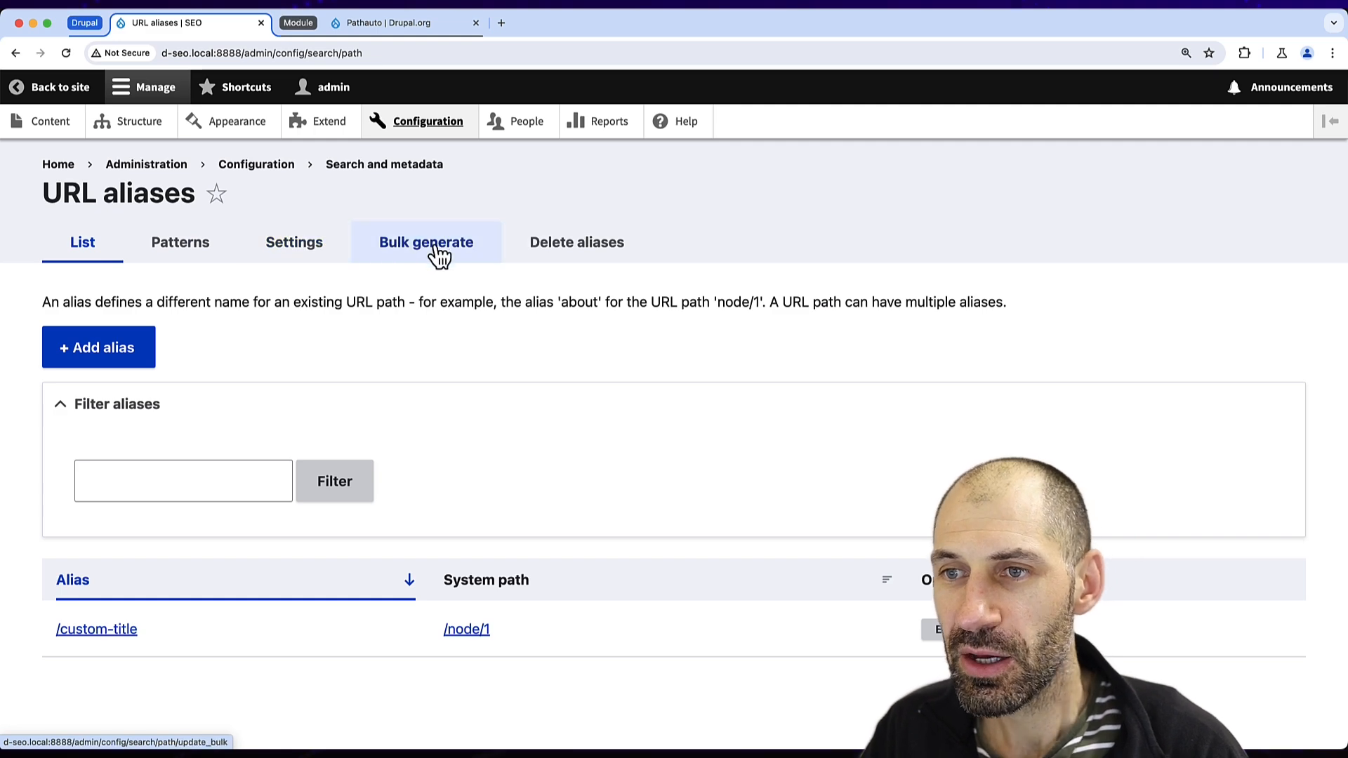
mouse_move(445, 258)
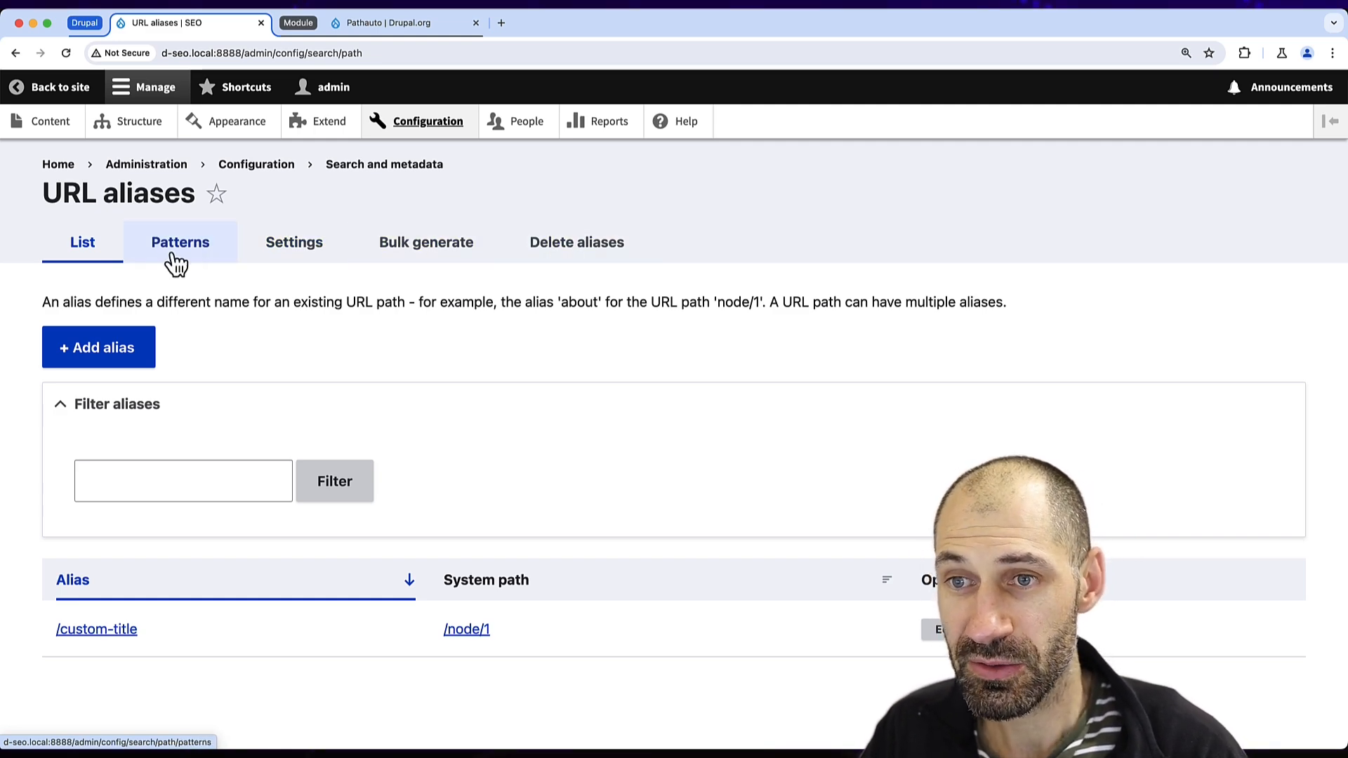
Step: Go to the Patterns list and start adding a new Pathauto pattern
left_click(180, 242)
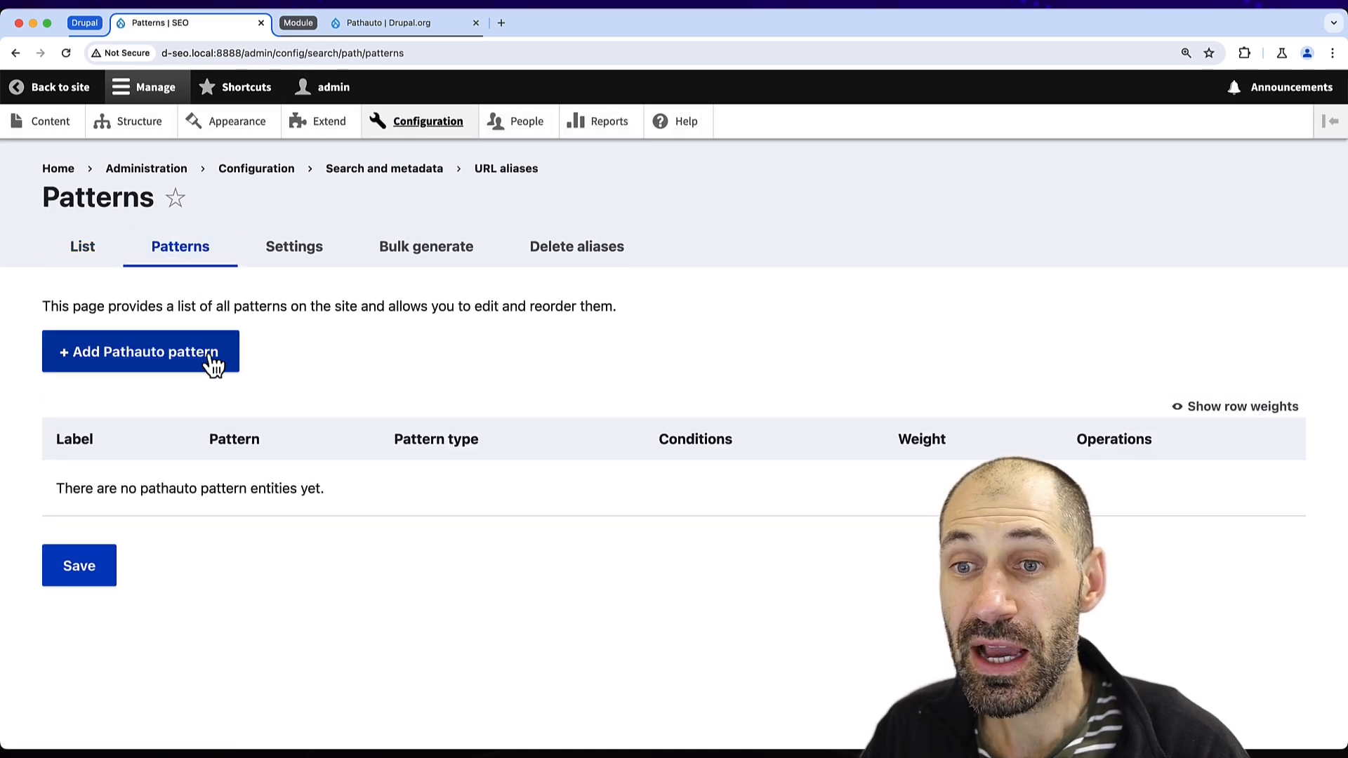
mouse_move(297, 350)
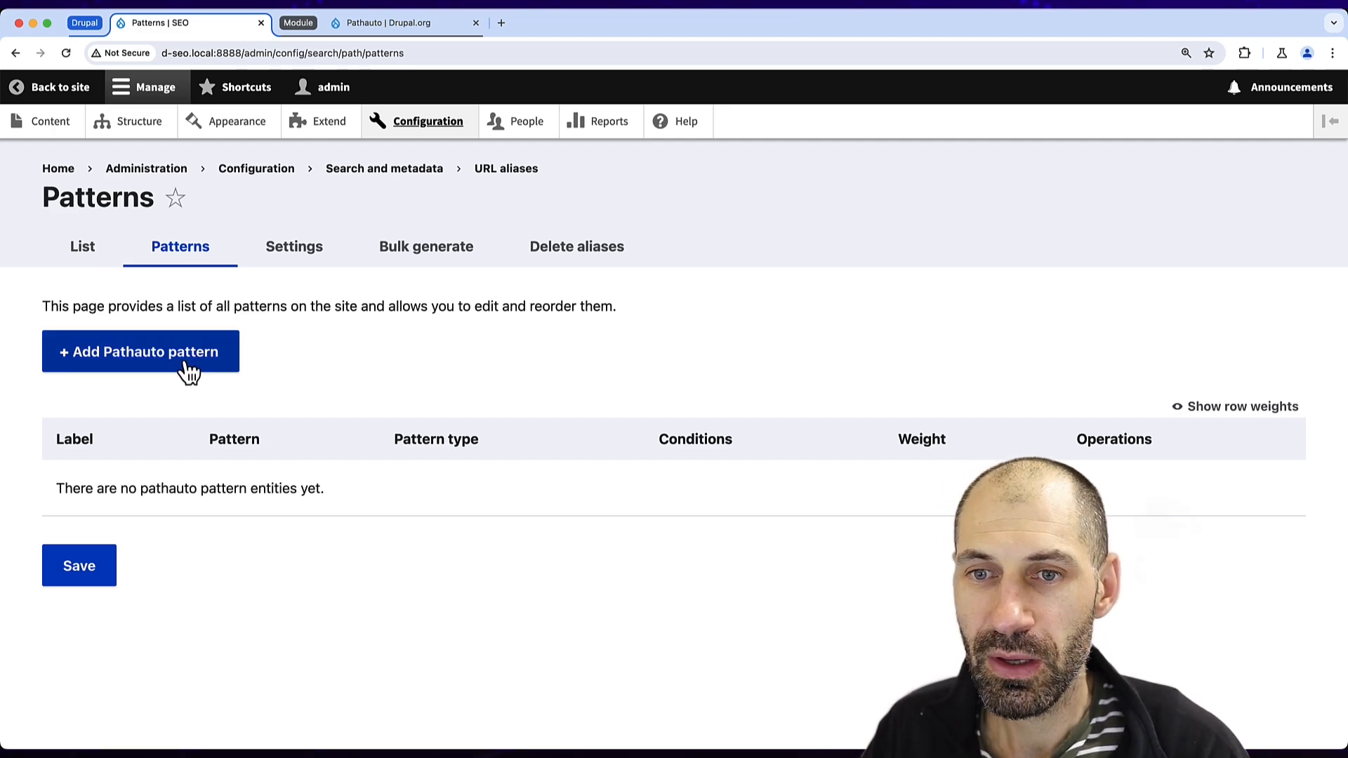
left_click(141, 351)
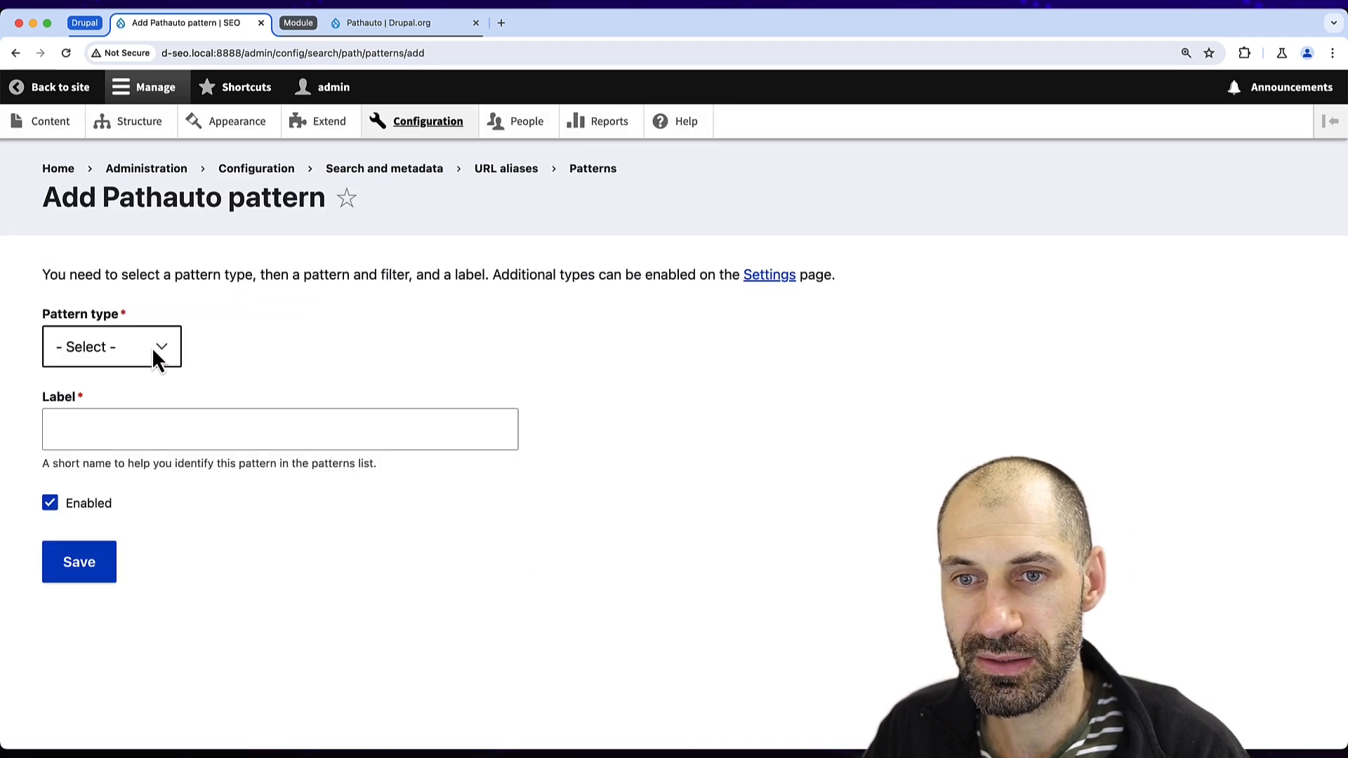
Step: Set pattern type Content with path pattern /articles/[node:title] and view the available tokens
left_click(111, 346)
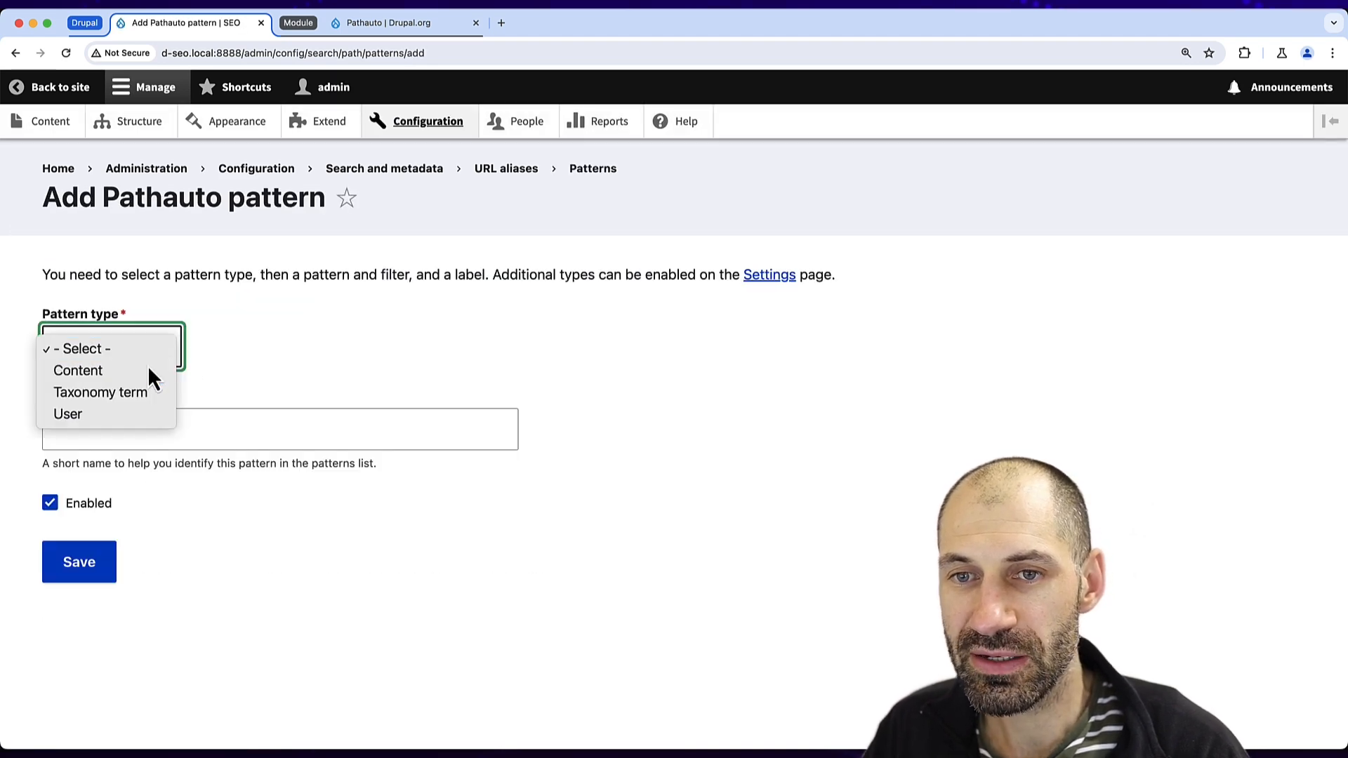
left_click(77, 370)
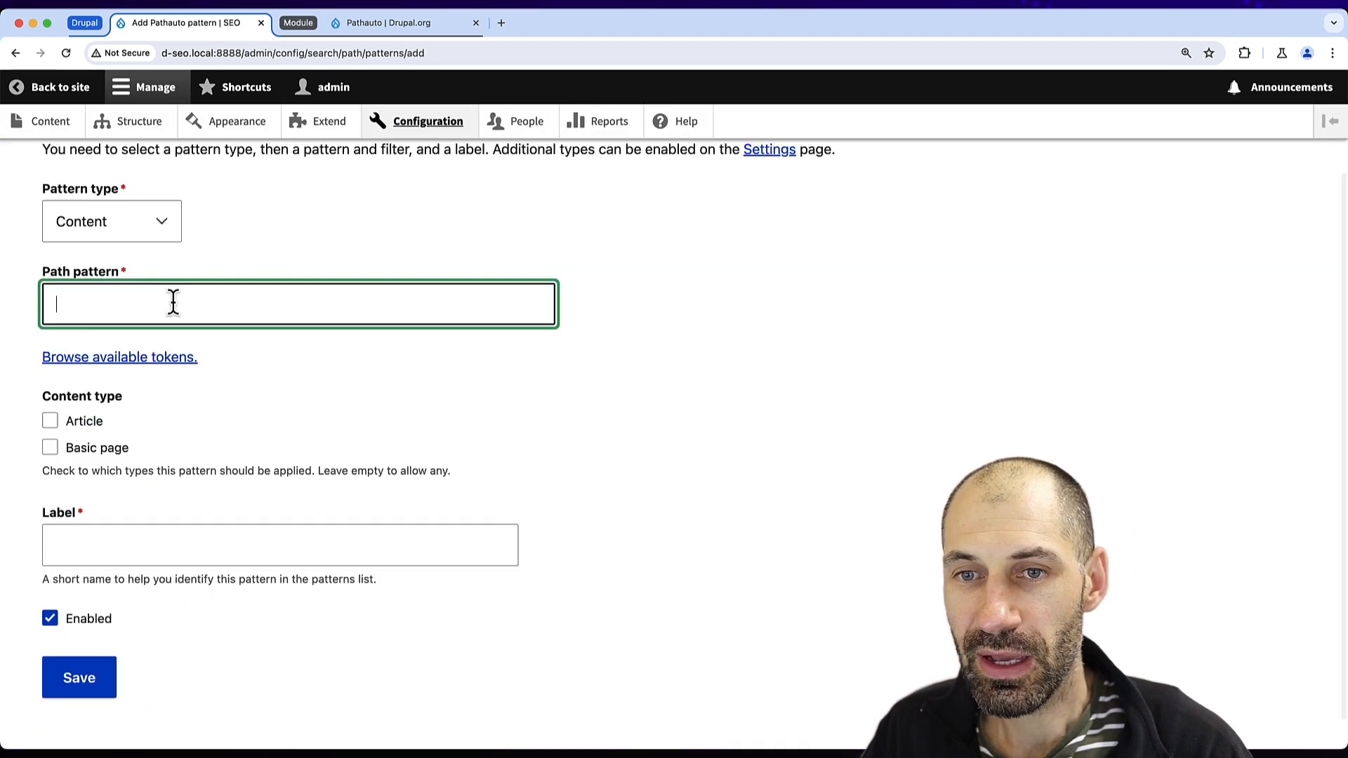
type("/articles/")
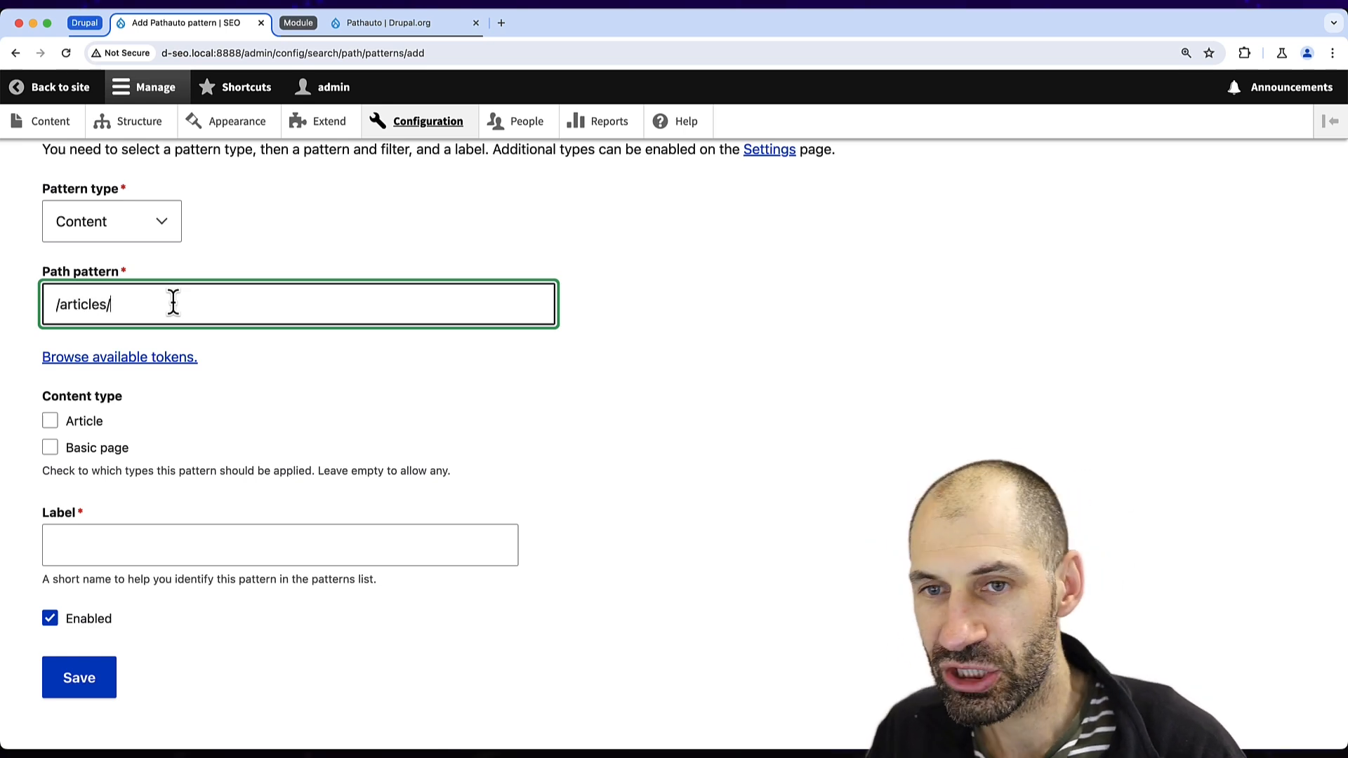
type("[]")
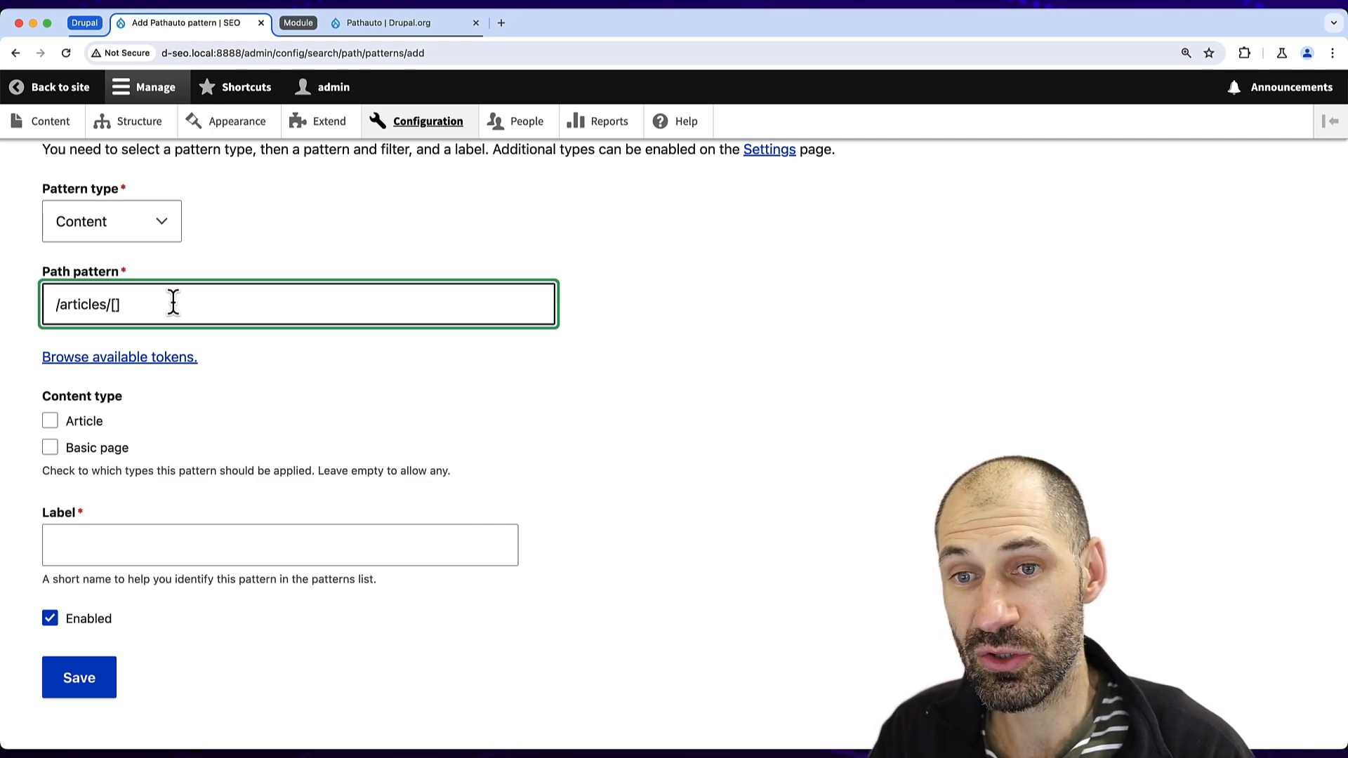
type("node:title")
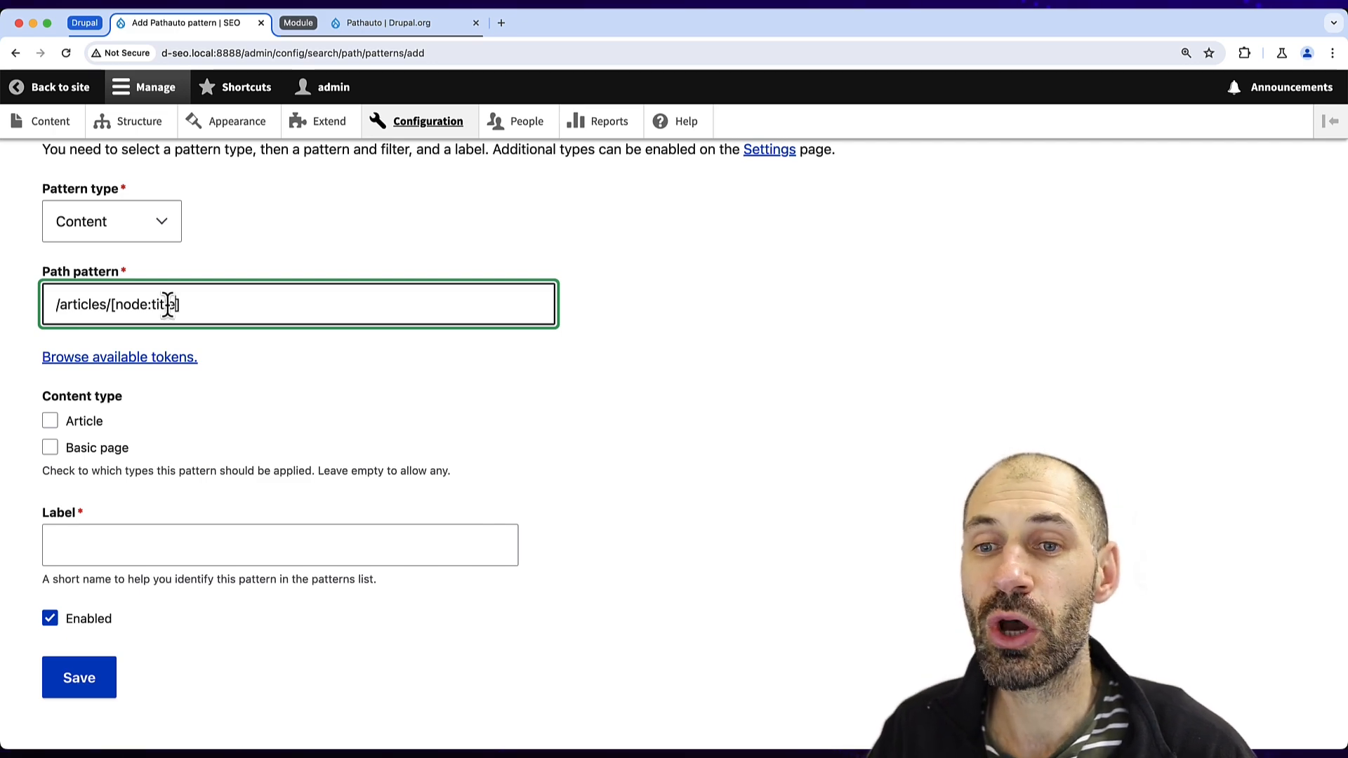
left_click(119, 357)
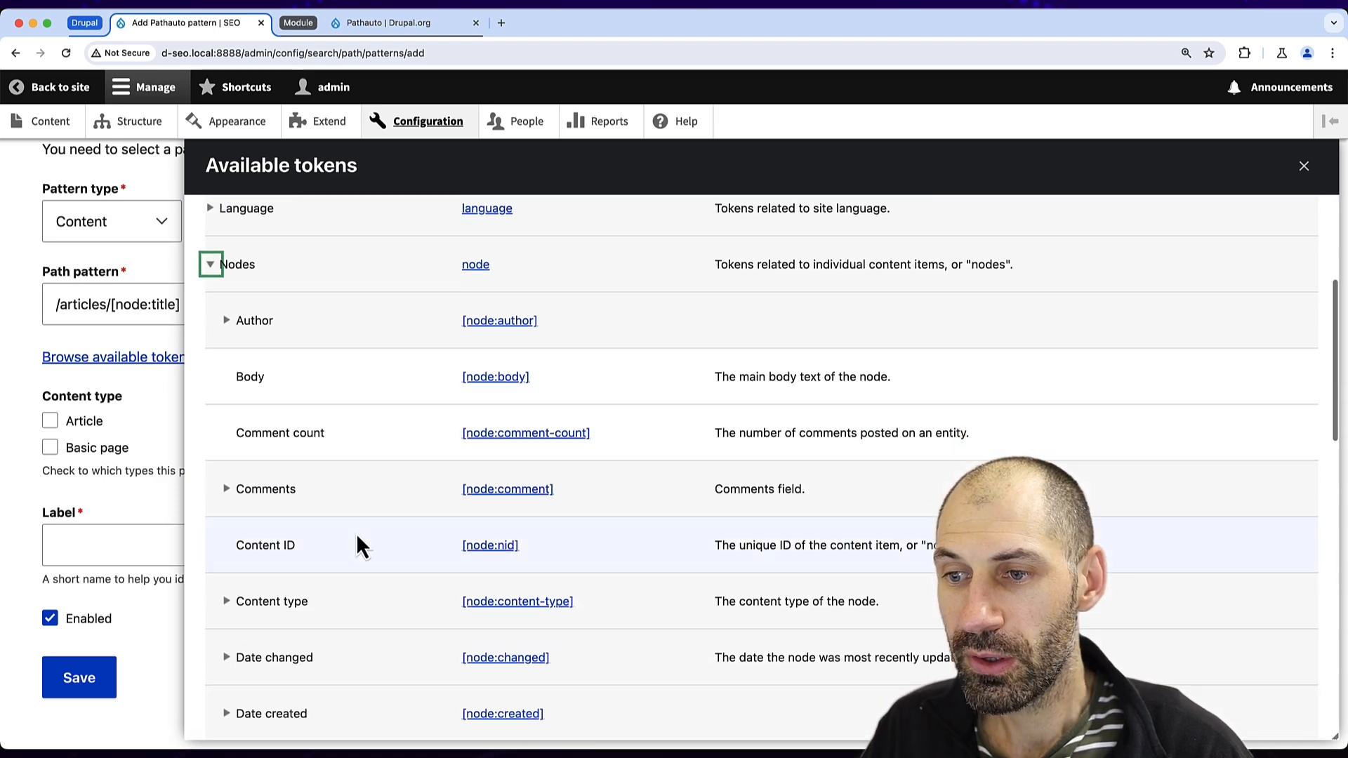
Step: Browse the available node tokens and close the tokens list
scroll("down", 3)
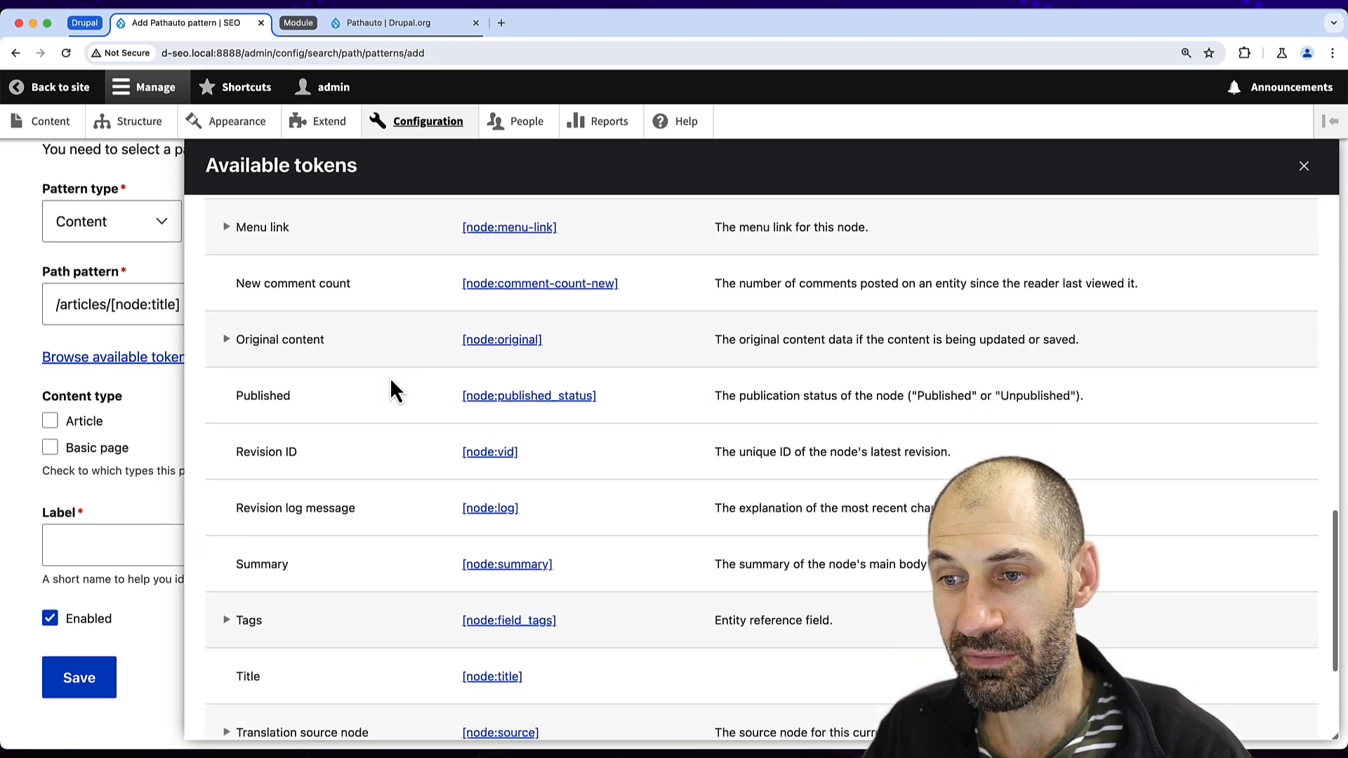
scroll("down", 3)
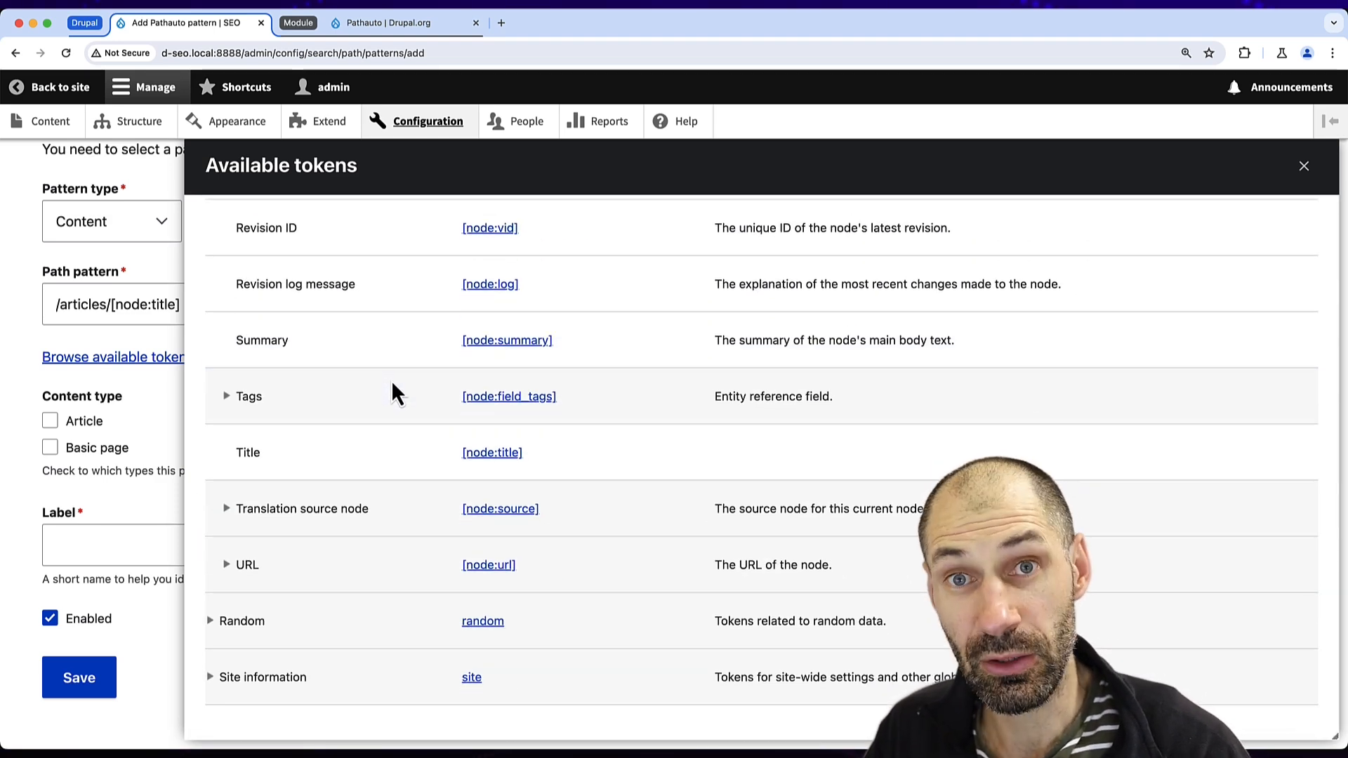
left_click(1303, 166)
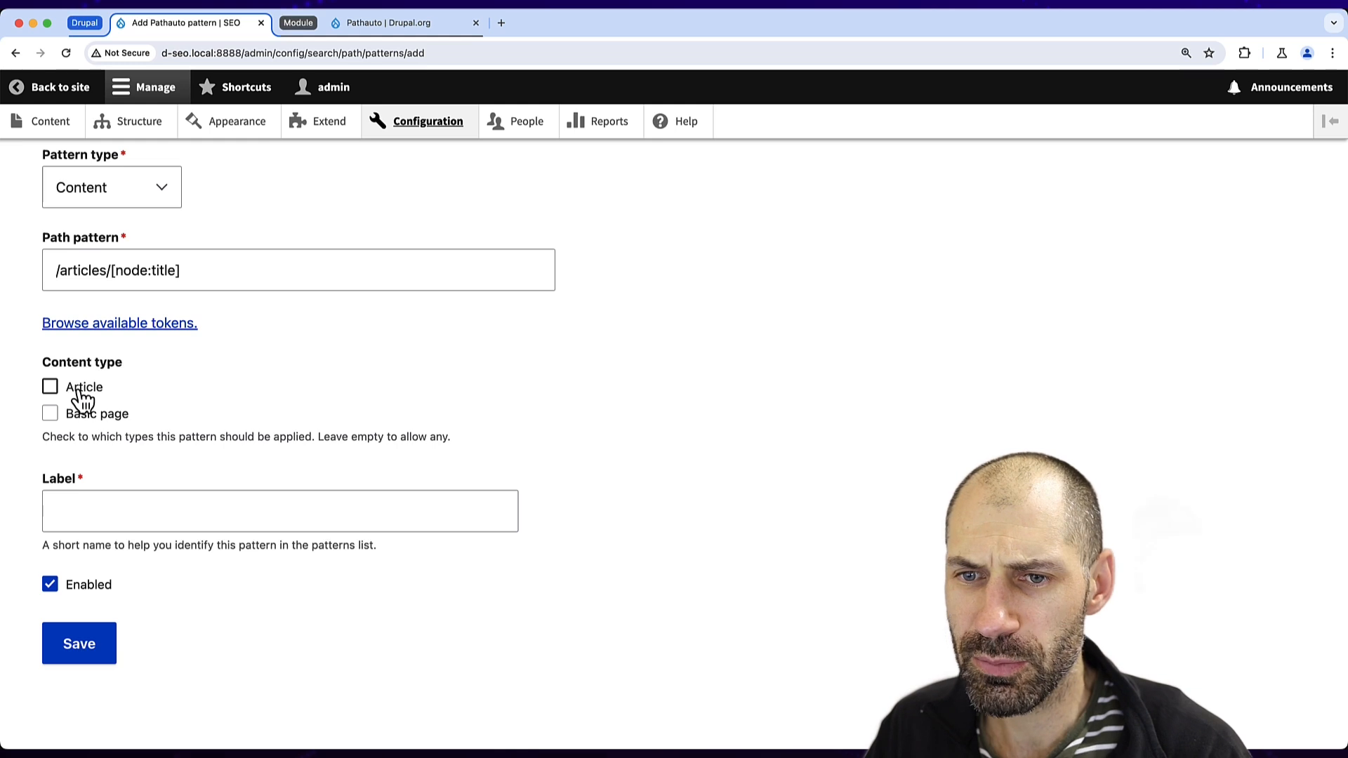
Step: Restrict the pattern to Article content, label it 'Article content type', save it, and go to Content
left_click(50, 386)
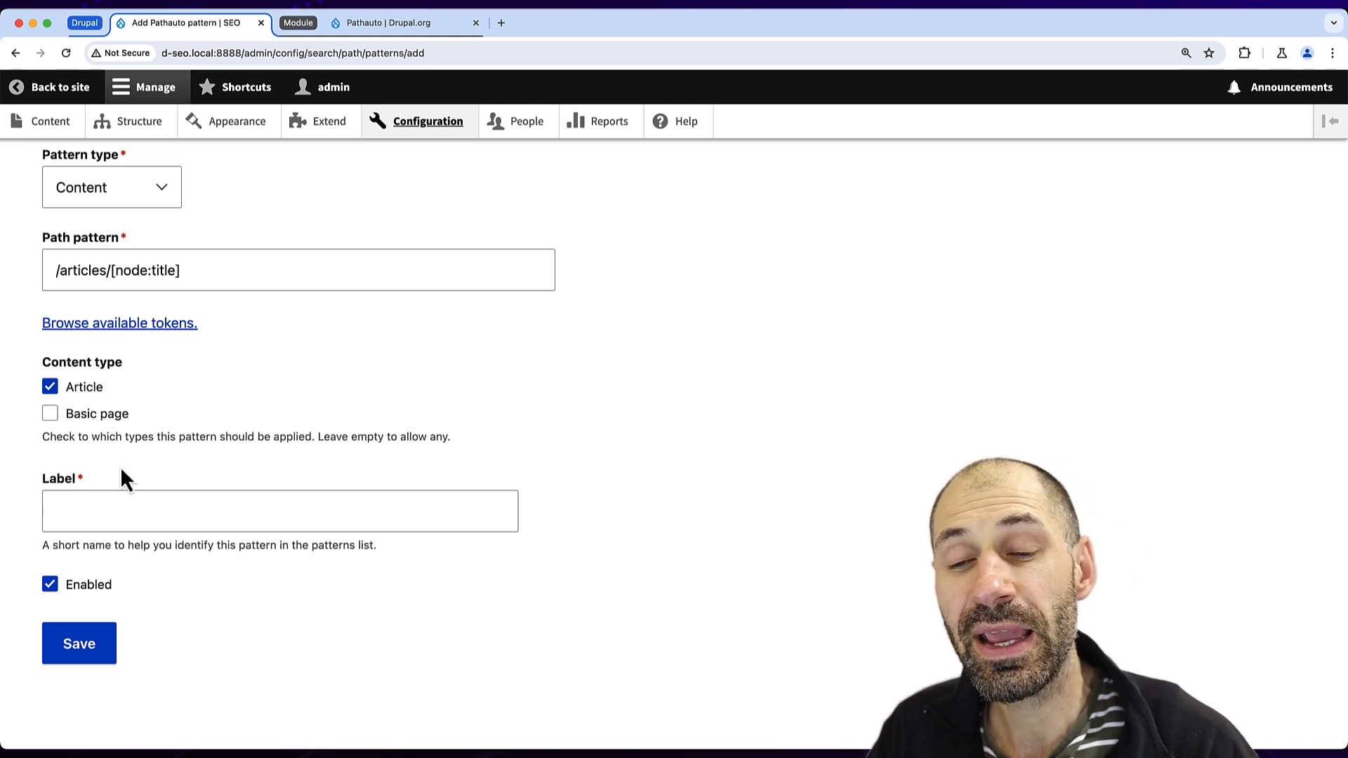
type("Article content type")
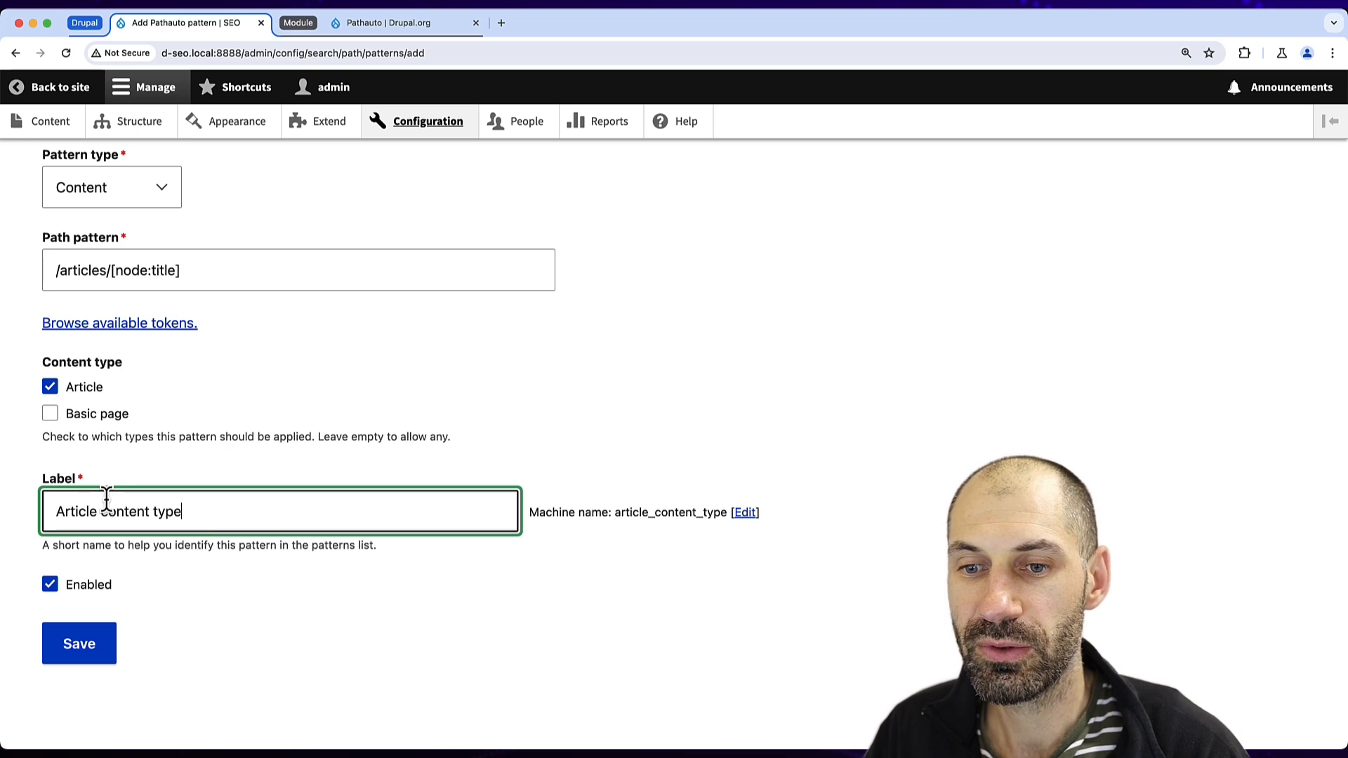
left_click(79, 644)
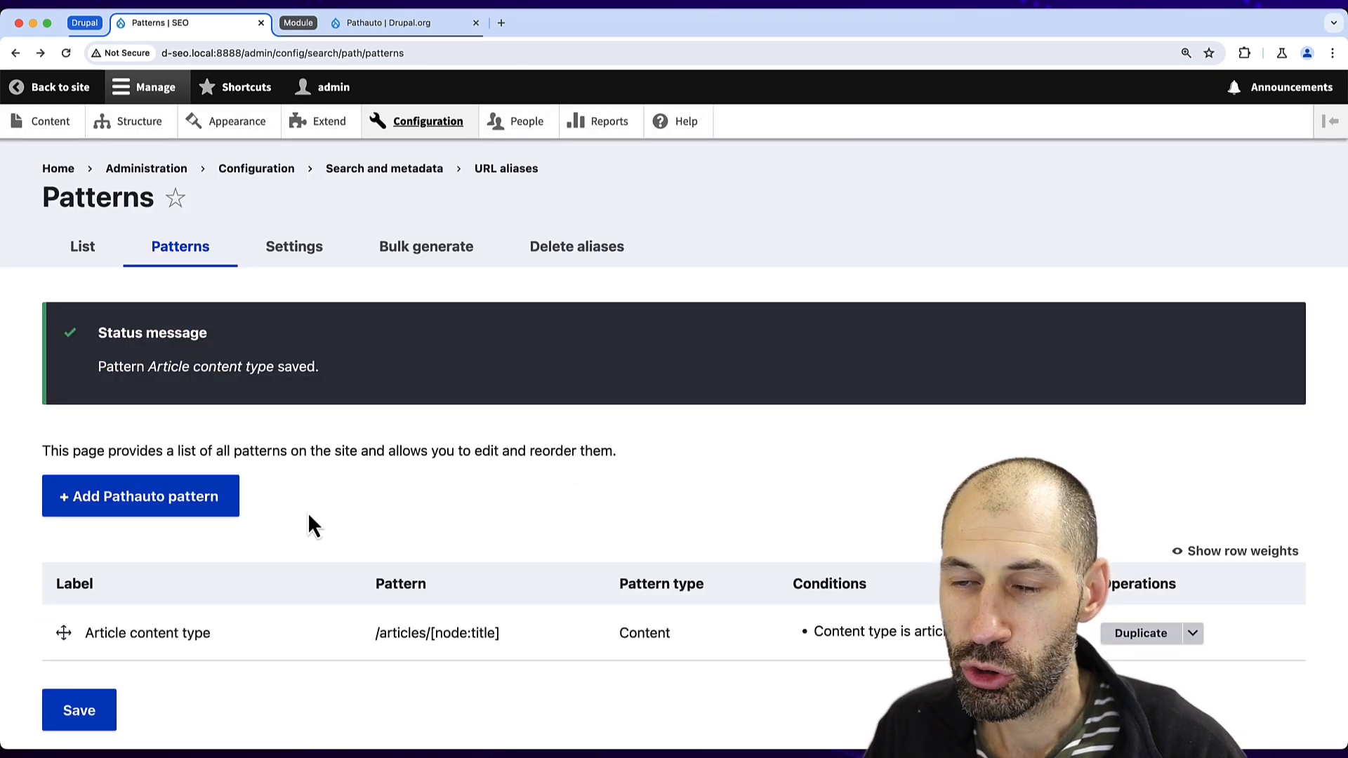
left_click(49, 121)
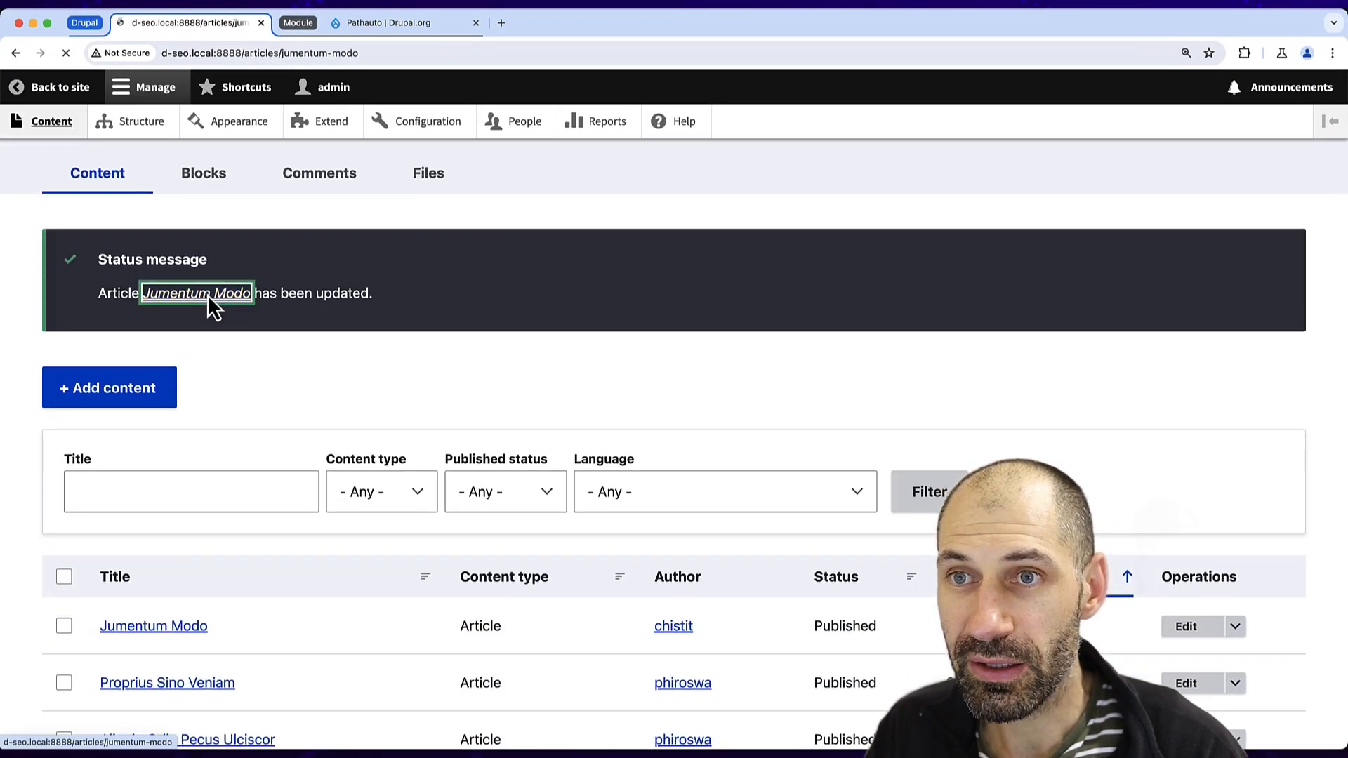
Step: Open the updated Jumentum Modo article at /articles/jumentum-modo
left_click(196, 293)
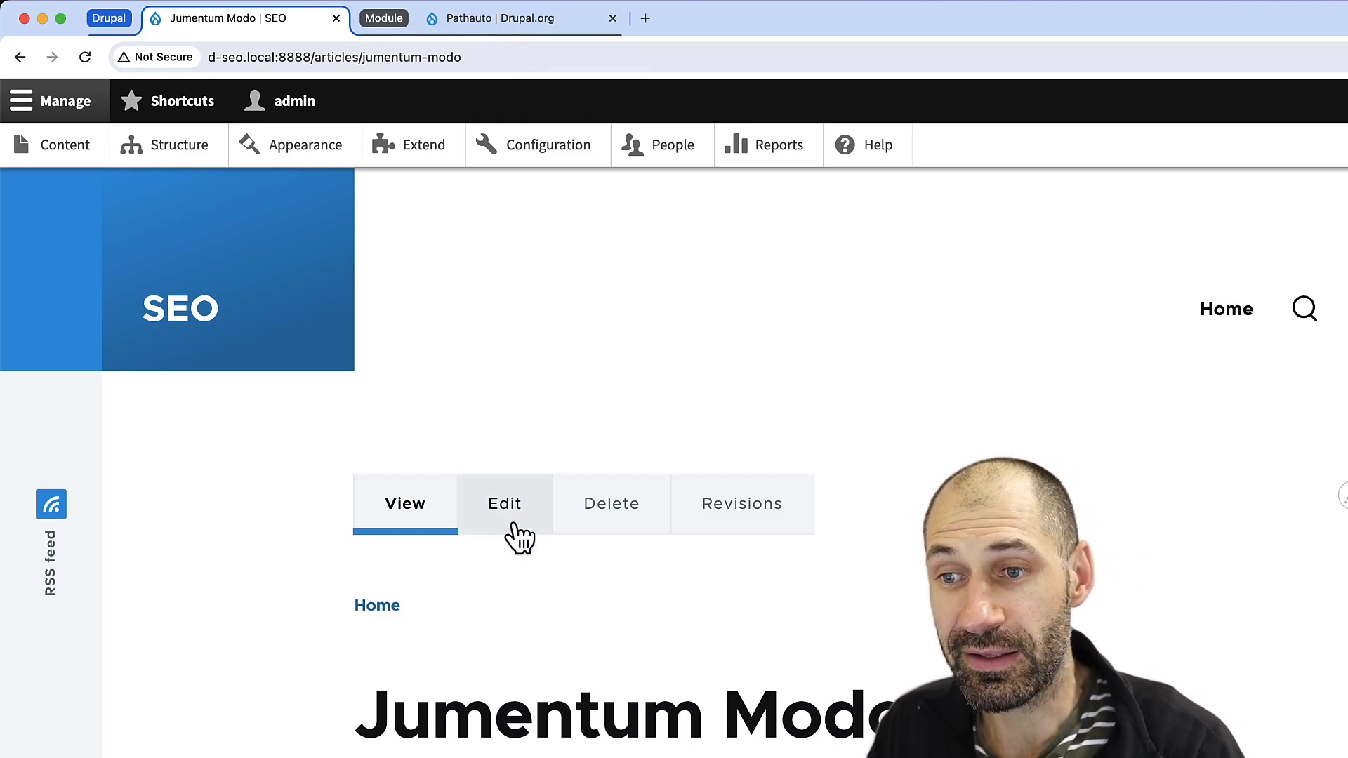
Step: Edit the Jumentum Modo article and check its automatic URL alias section
left_click(504, 504)
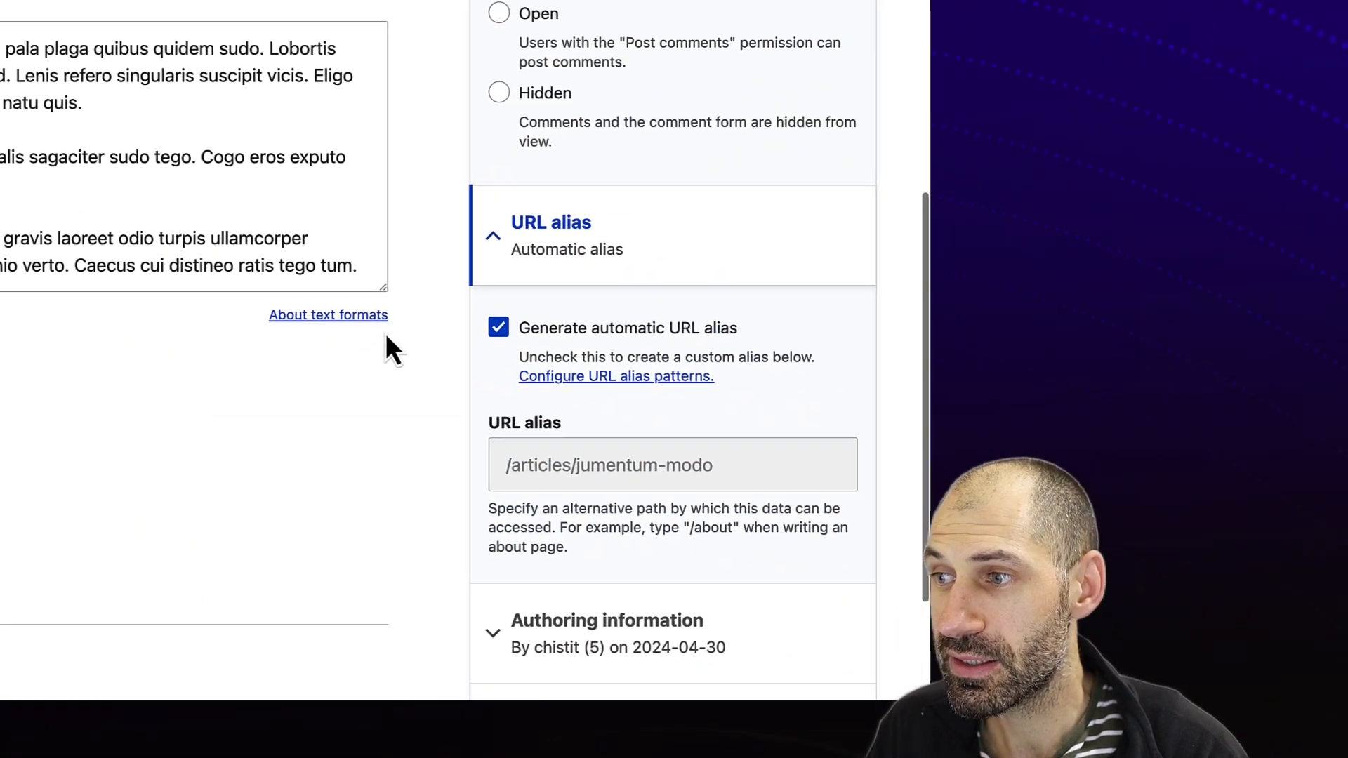
left_click(497, 327)
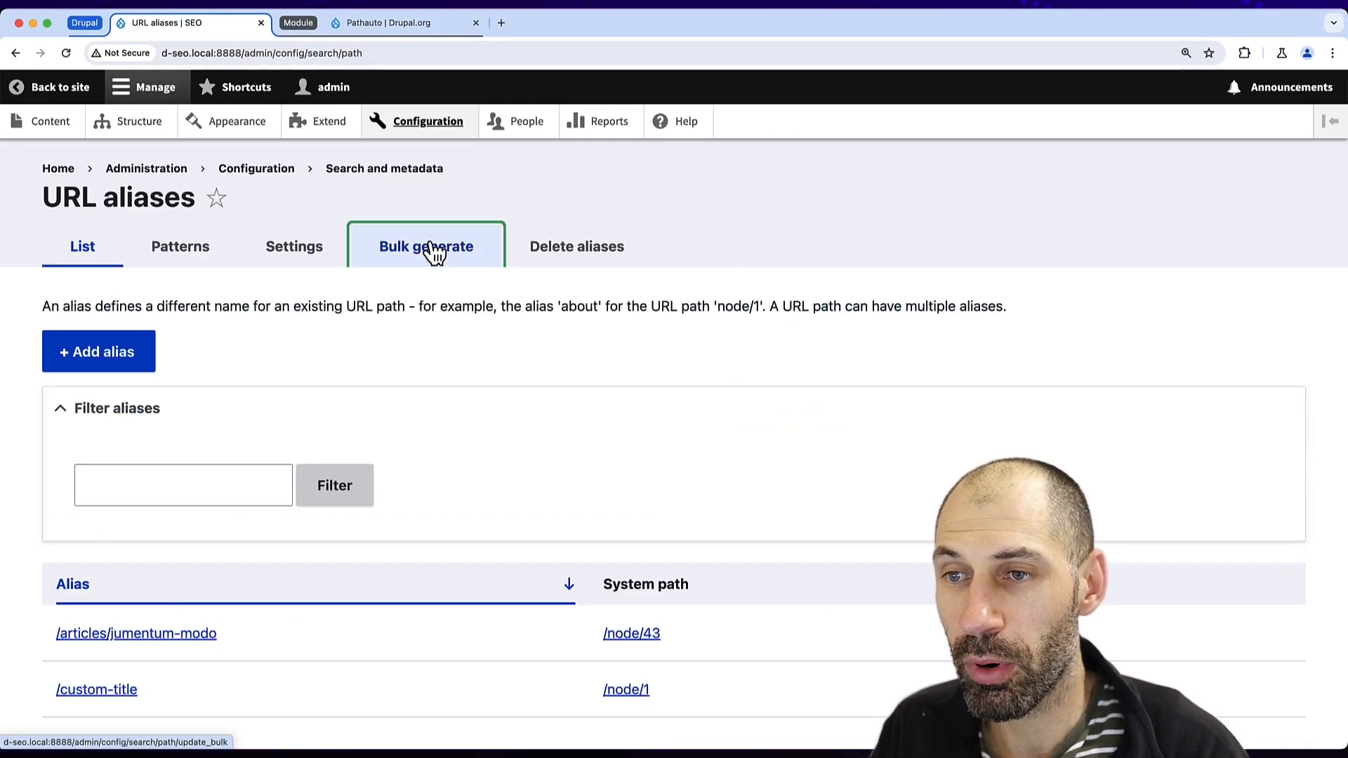
Step: Bulk generate aliases for all unaliased Content, review the /articles/ entries, then go to Delete aliases
left_click(426, 247)
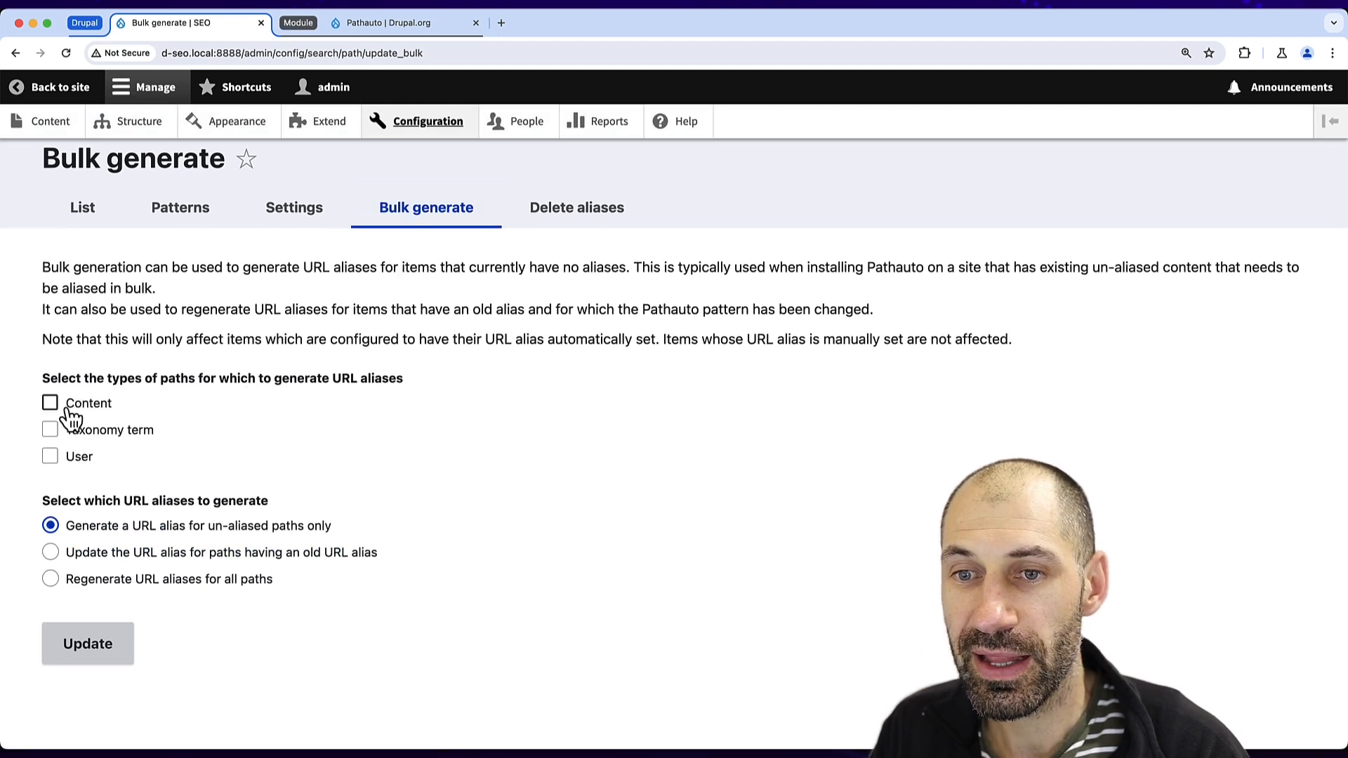
left_click(51, 403)
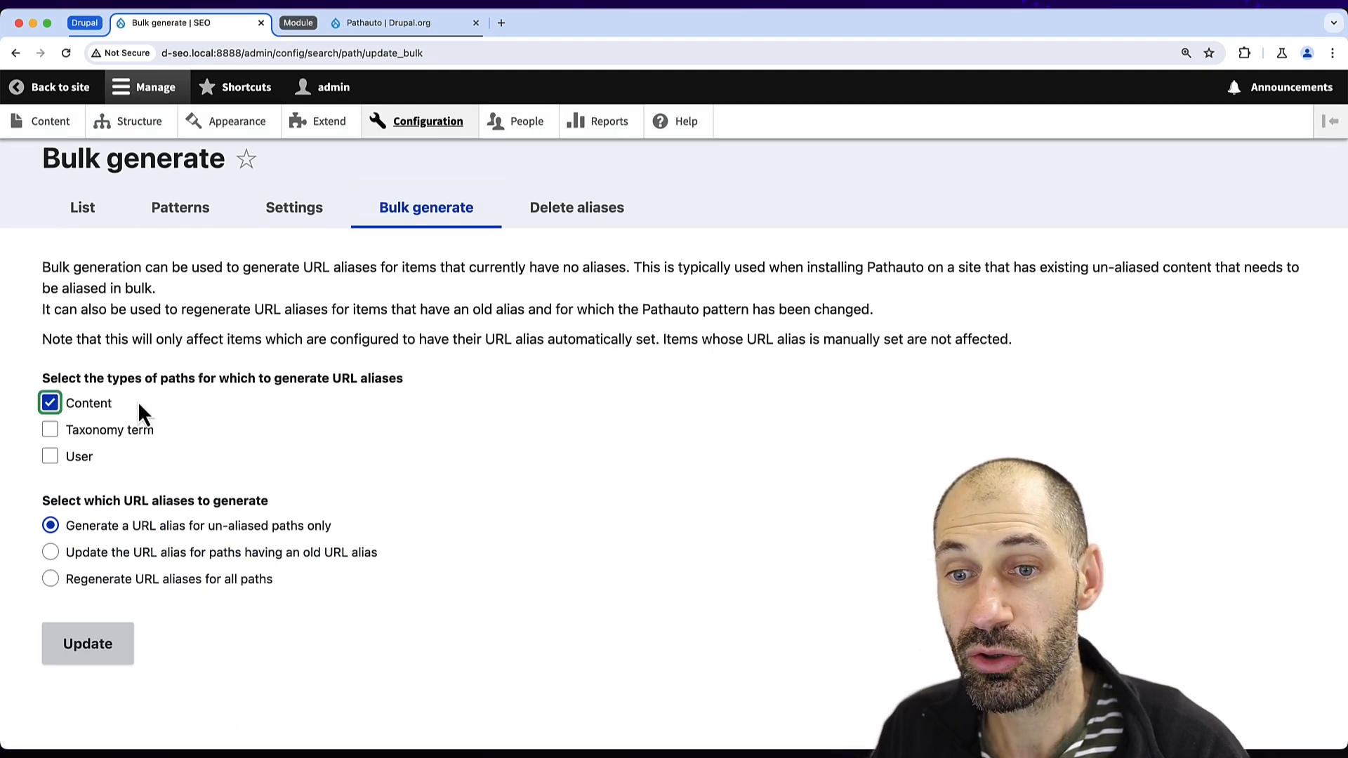
mouse_move(312, 442)
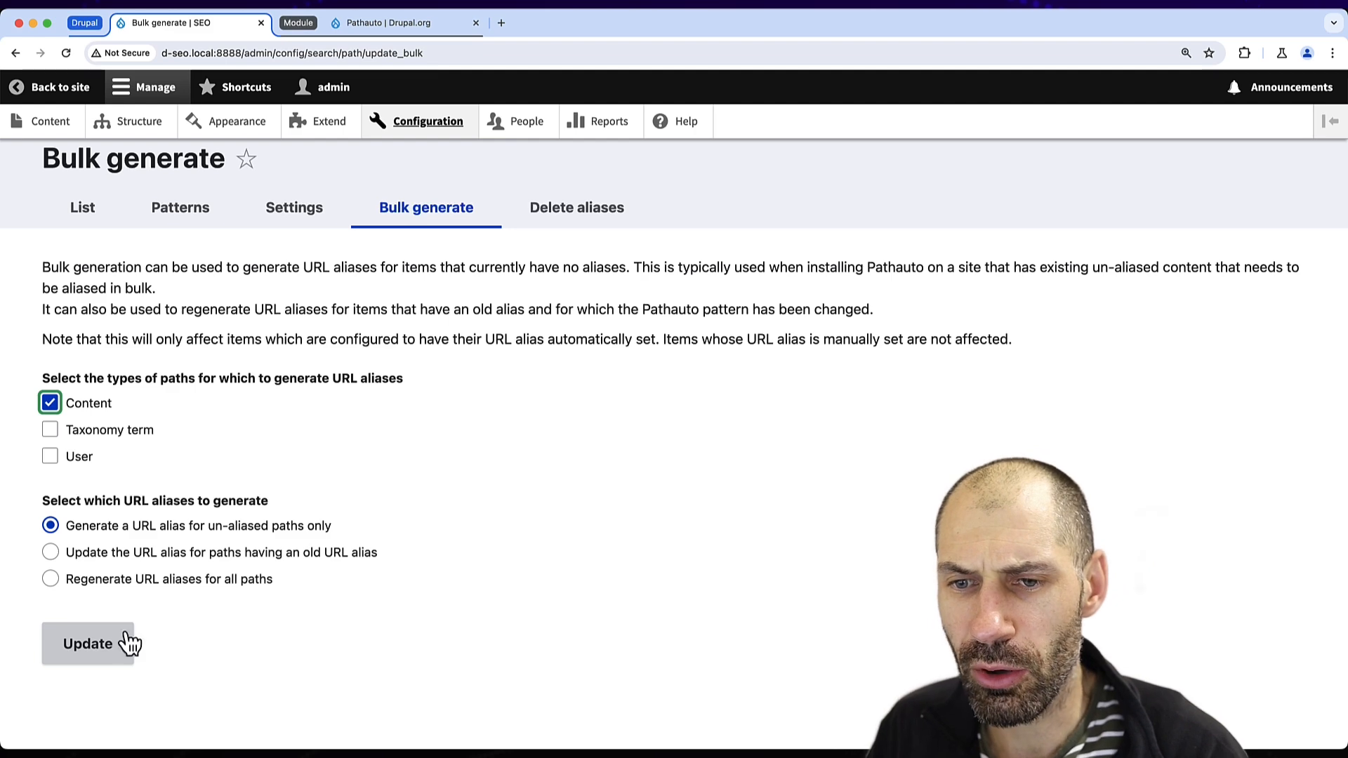
left_click(86, 645)
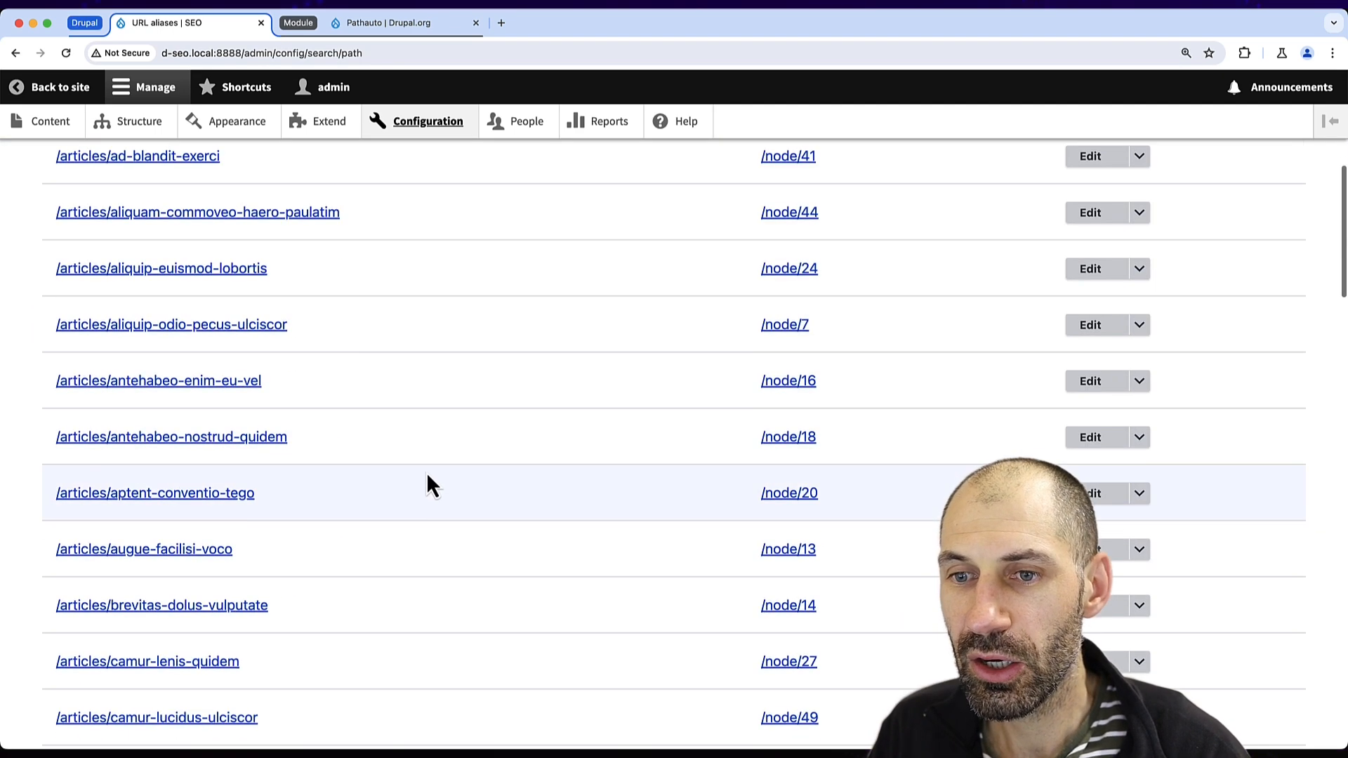
scroll("down", 3)
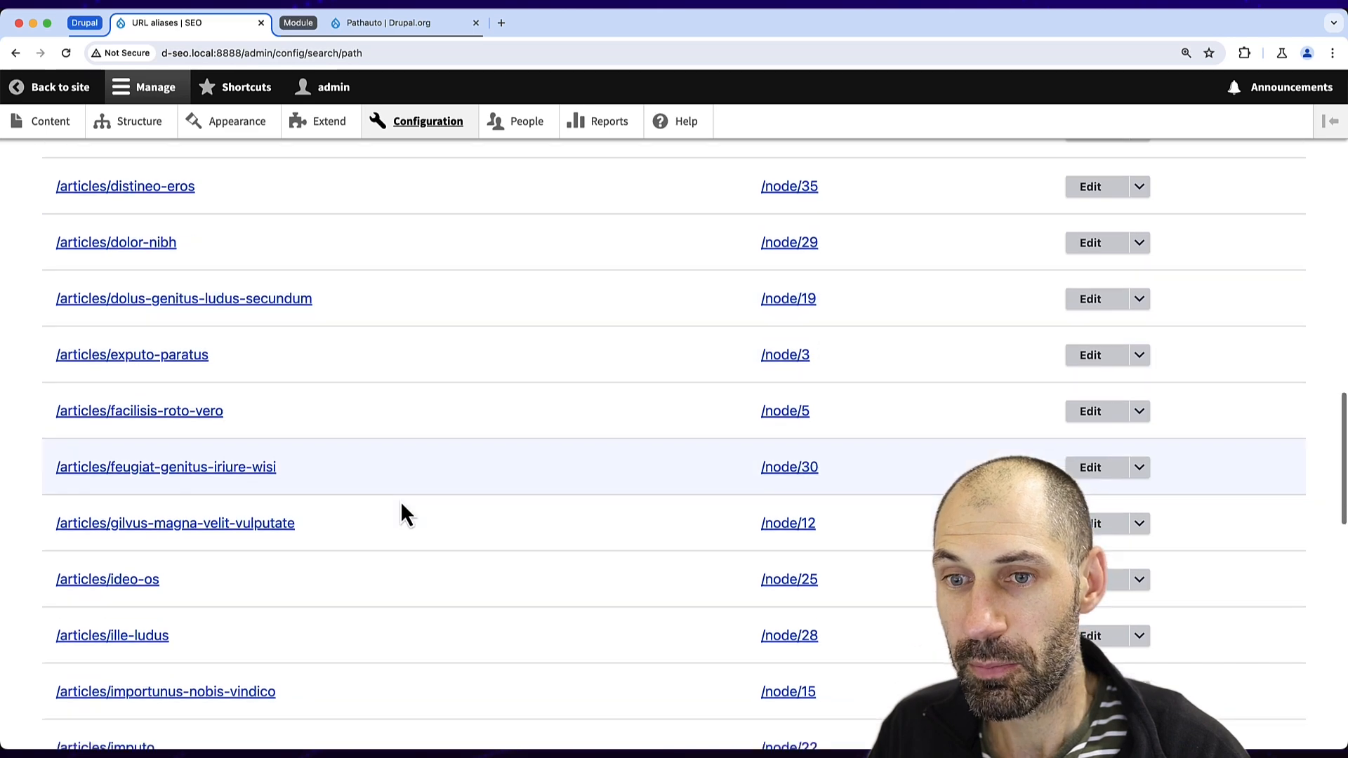
scroll("up", 3)
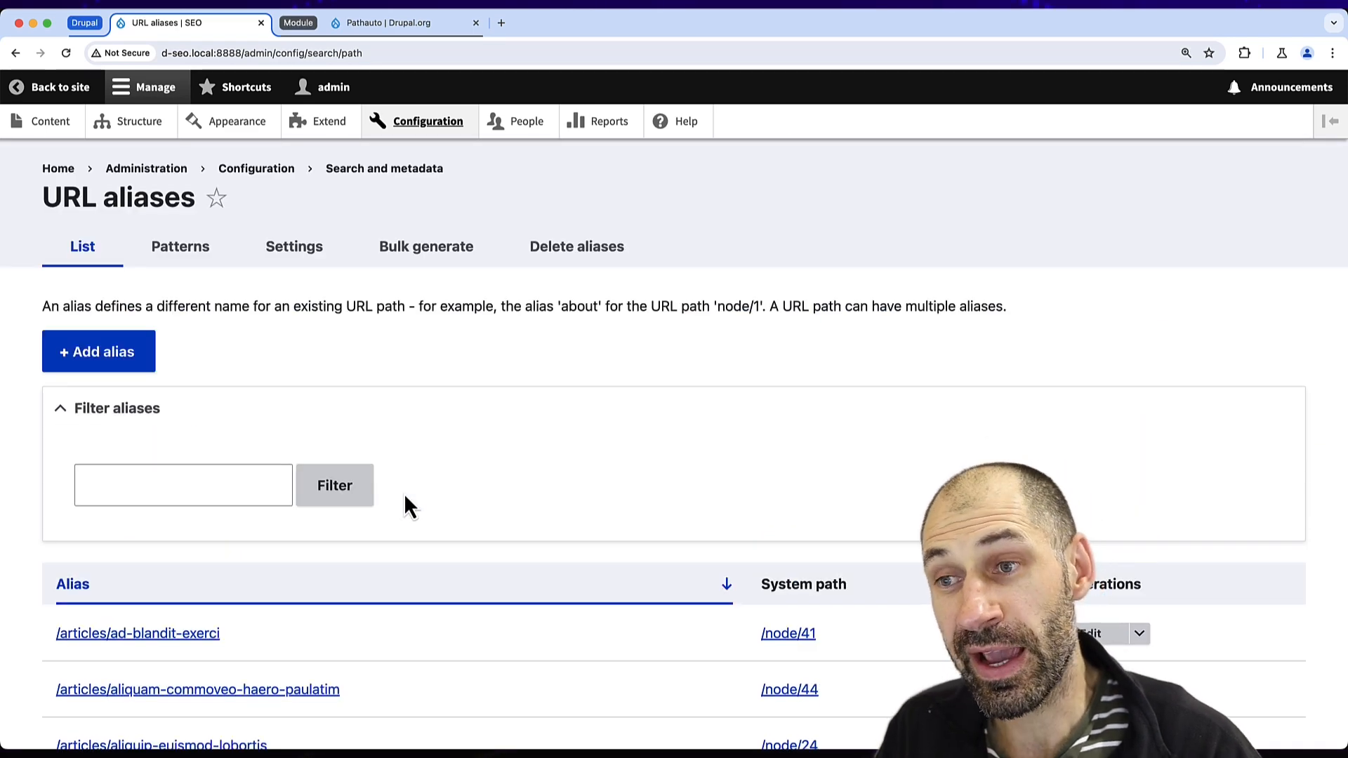
left_click(576, 248)
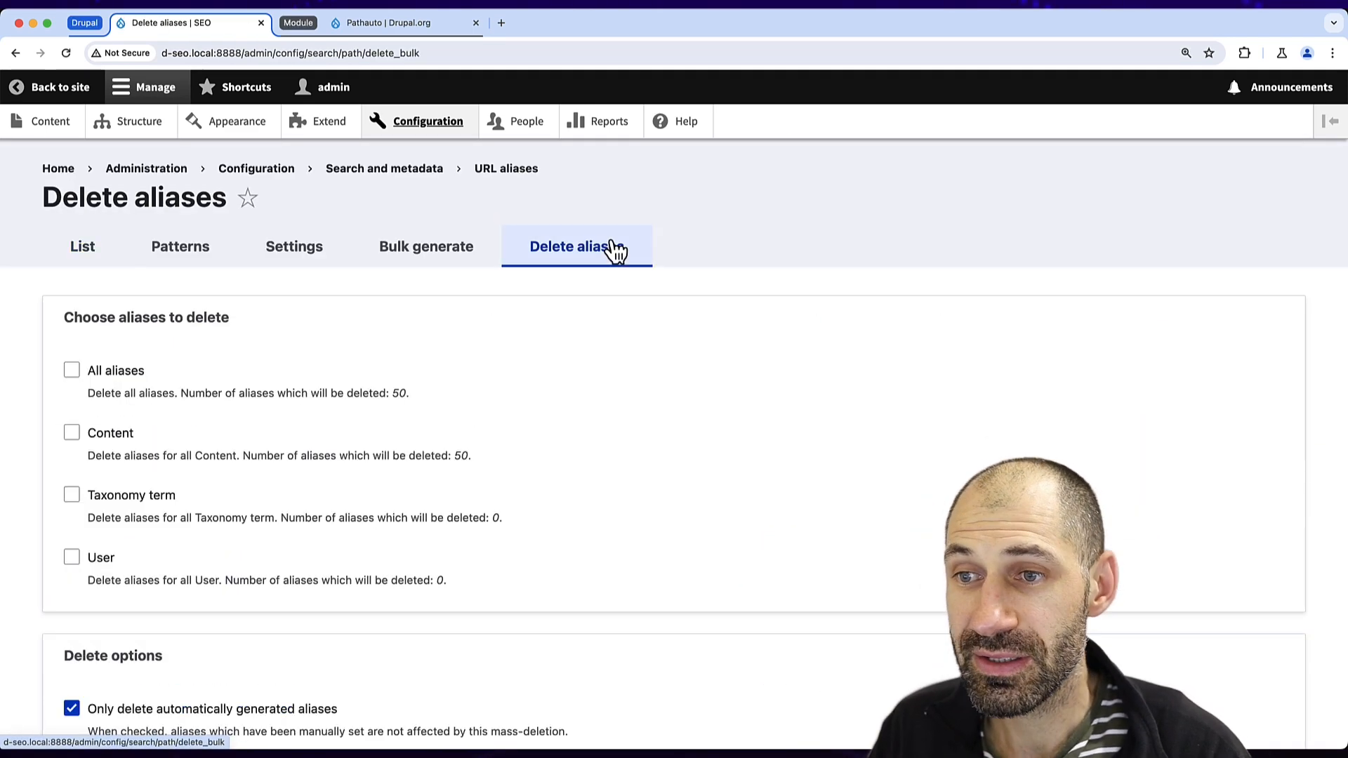
Step: Review the Delete aliases options without deleting and return to the Patterns list showing /articles/[node:title]
scroll("down", 3)
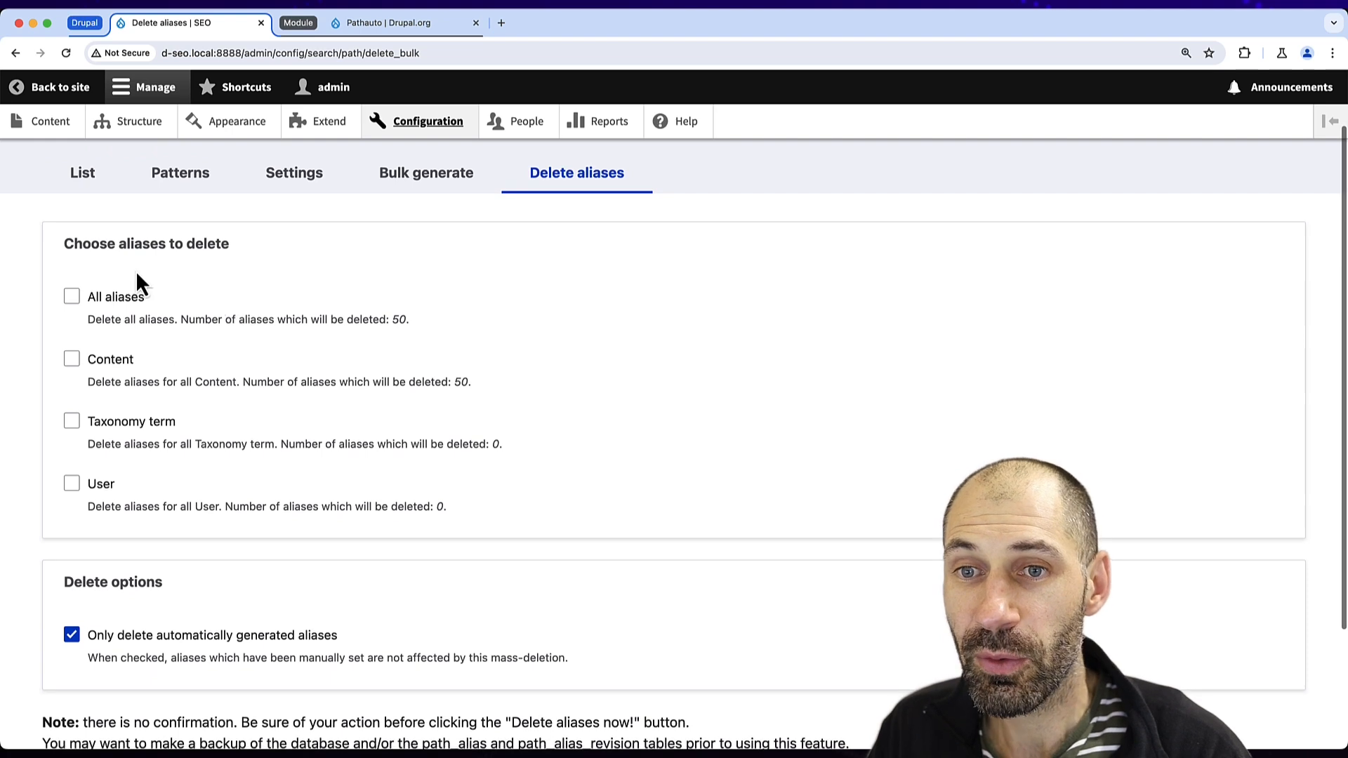
mouse_move(146, 355)
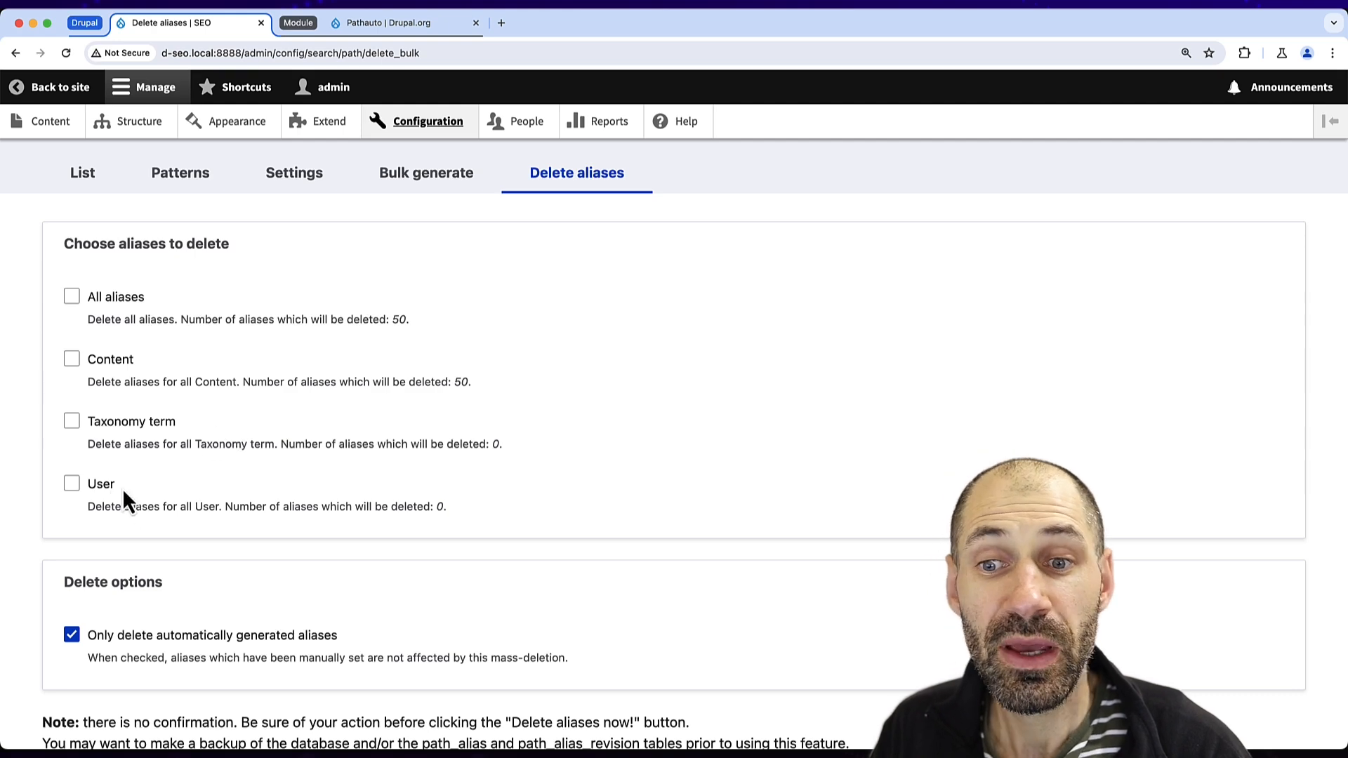
scroll("down", 3)
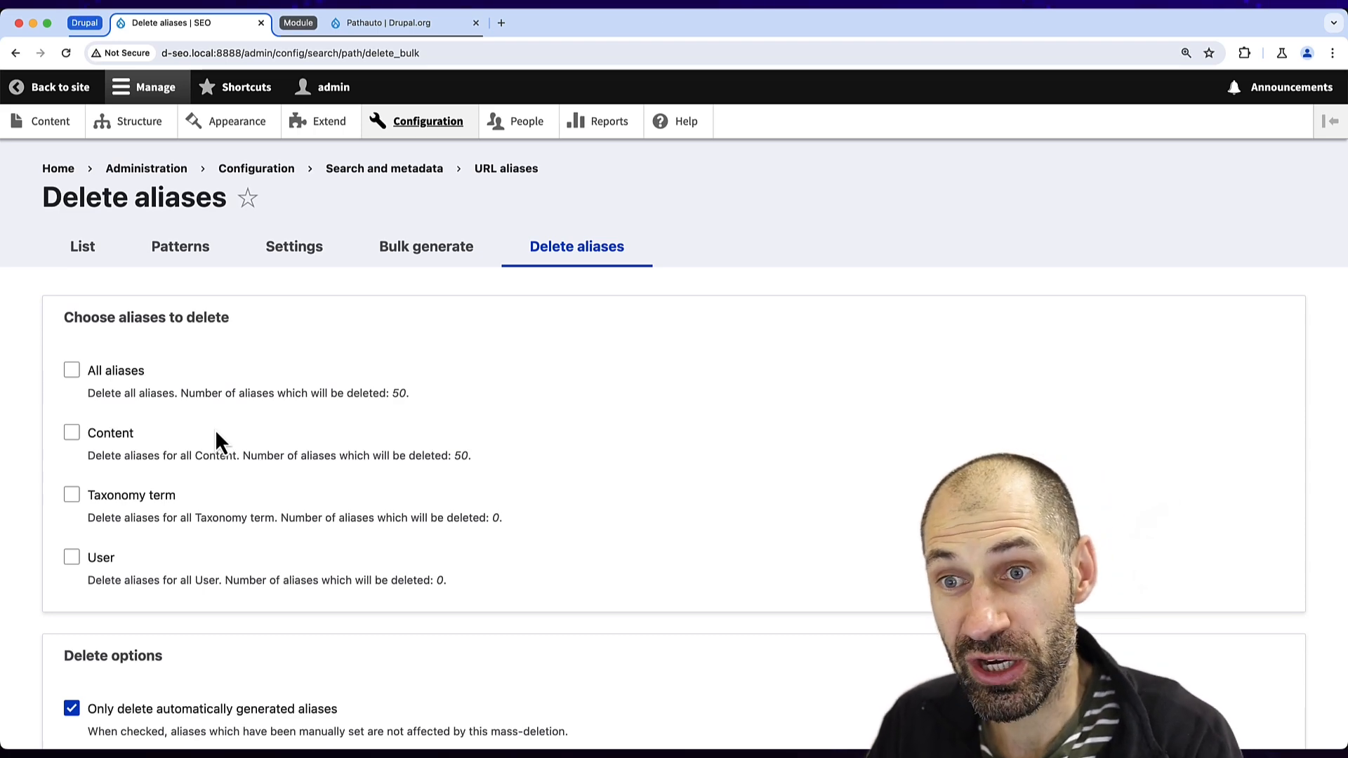
left_click(180, 247)
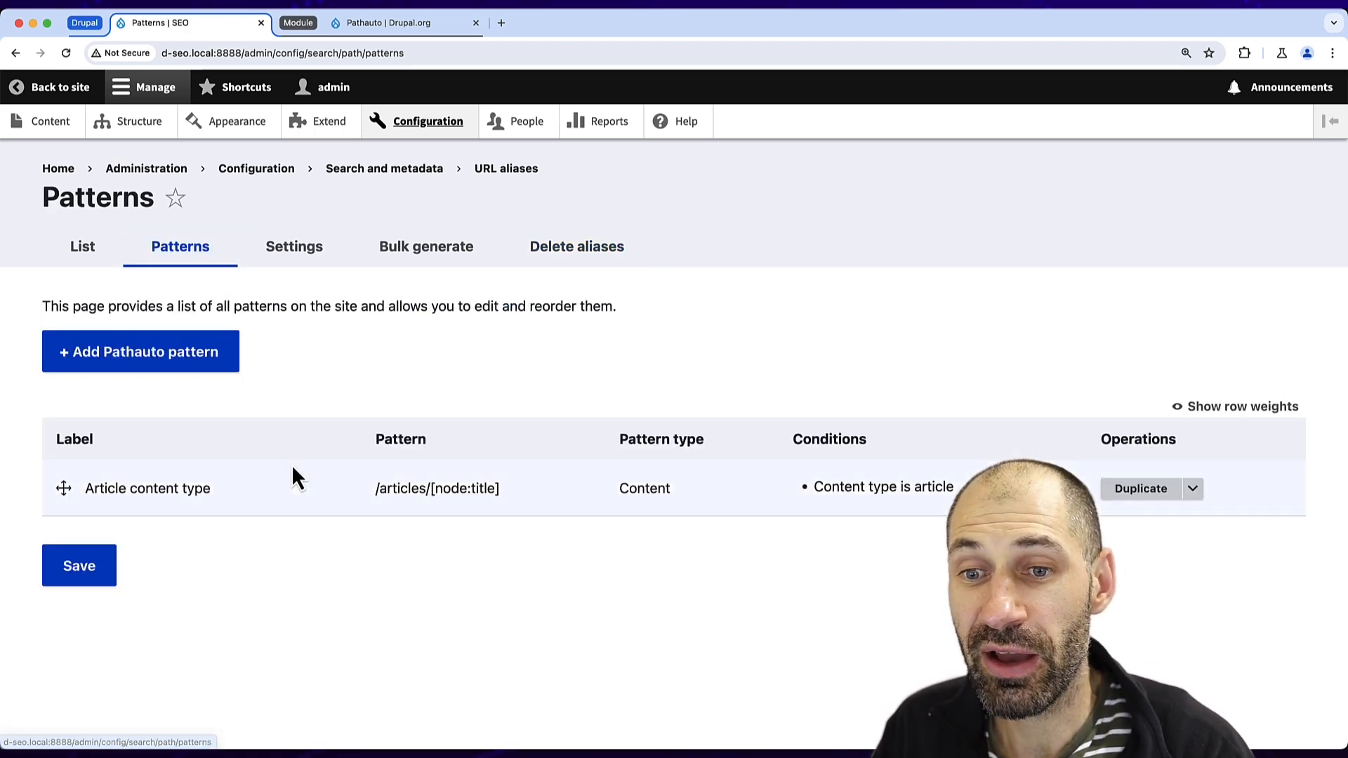